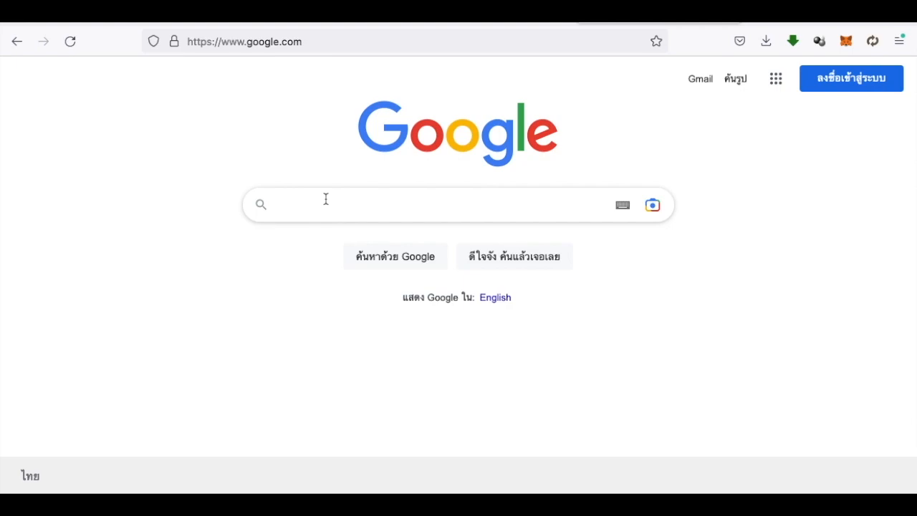
Search Google Images for undersea stingrays, then sea turtles, stingrays and lionfish, and browse the results.
{"action": "type", "text": "undewr"}
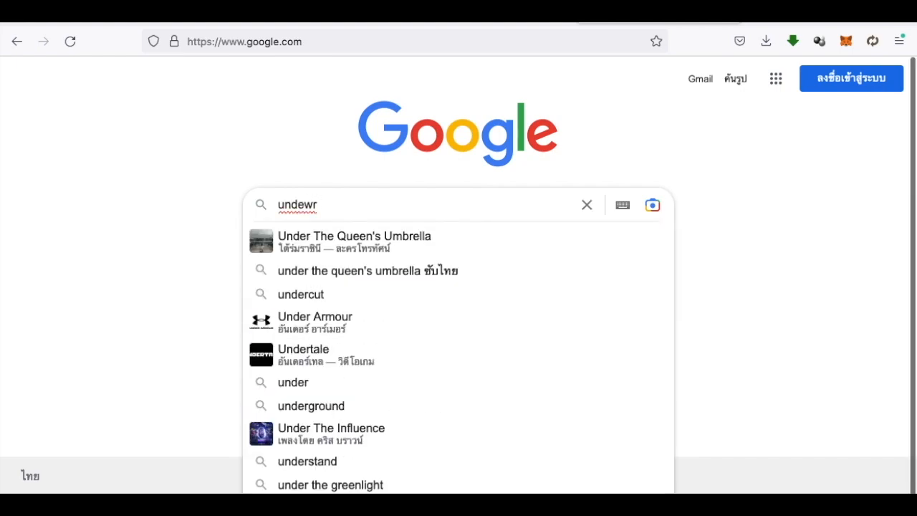
{"action": "left_click", "coordinate": [587, 204]}
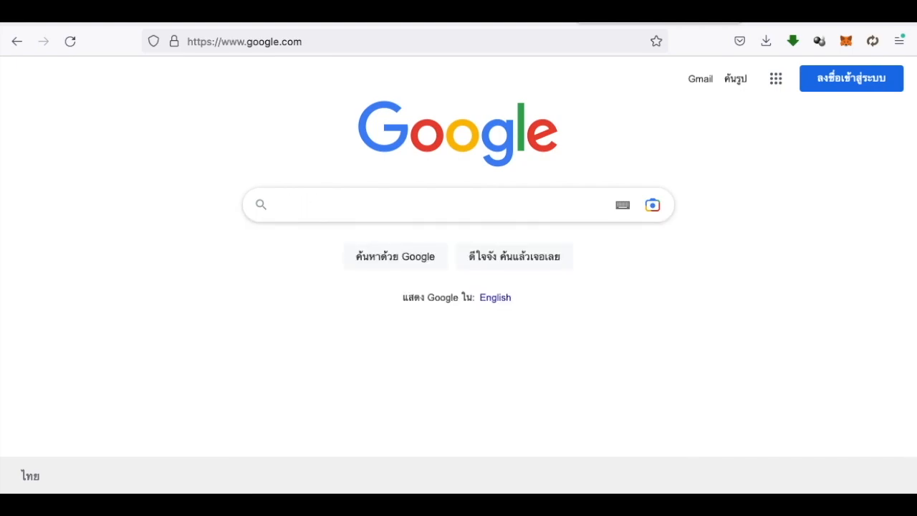
{"action": "type", "text": "u"}
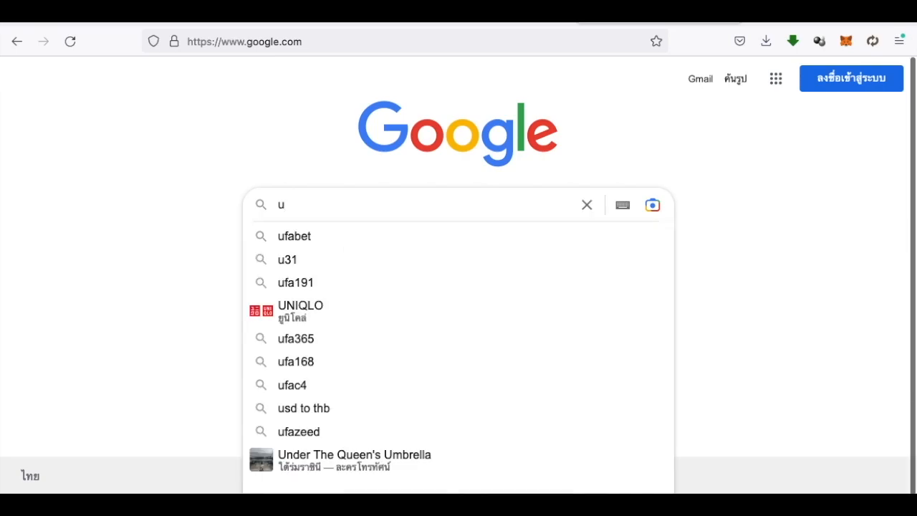
{"action": "type", "text": "under the sea stin"}
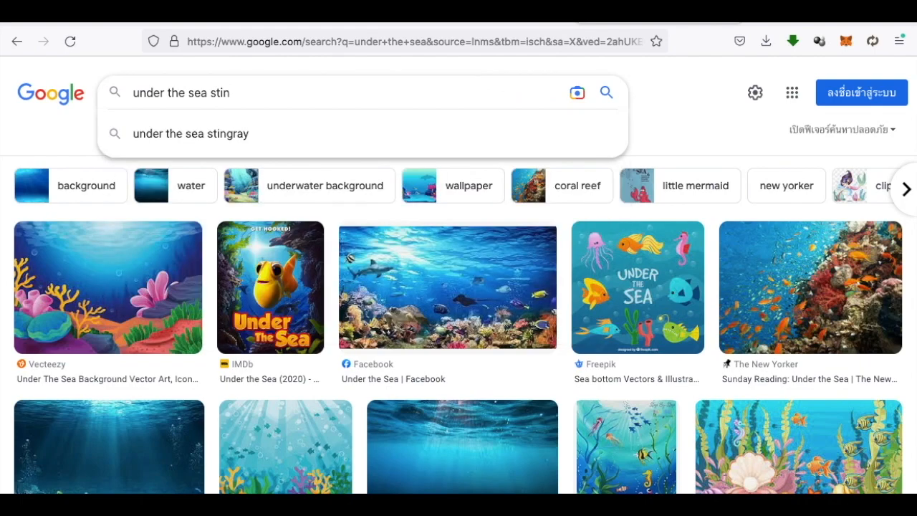
{"action": "left_click", "coordinate": [191, 134]}
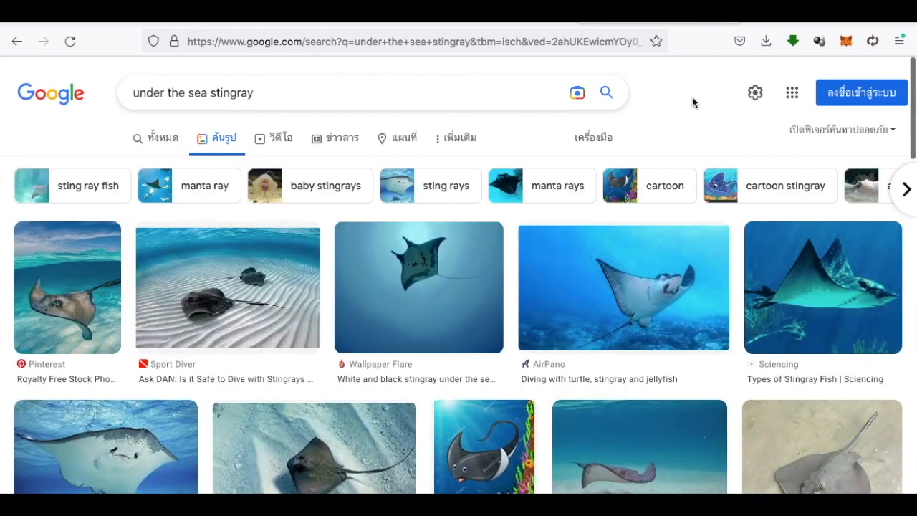
{"action": "scroll", "scroll_direction": "down", "scroll_amount": 3}
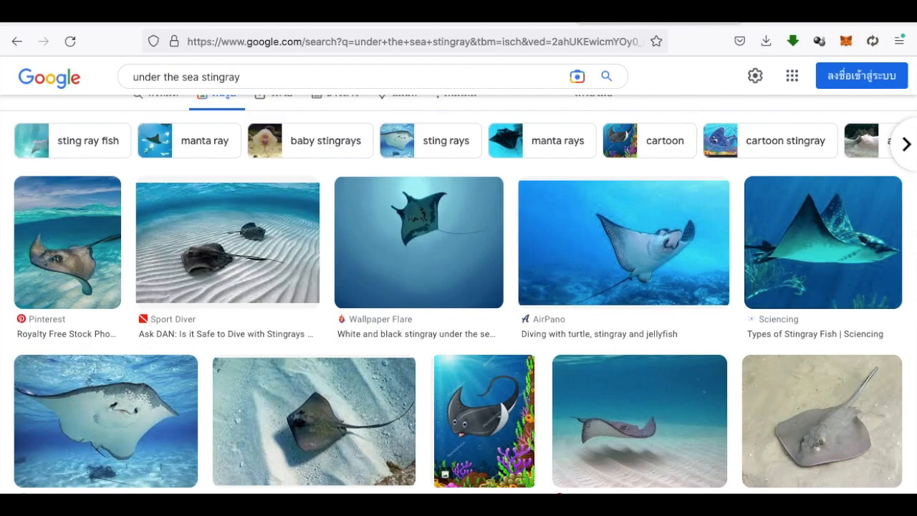
{"action": "mouse_move", "coordinate": [701, 487]}
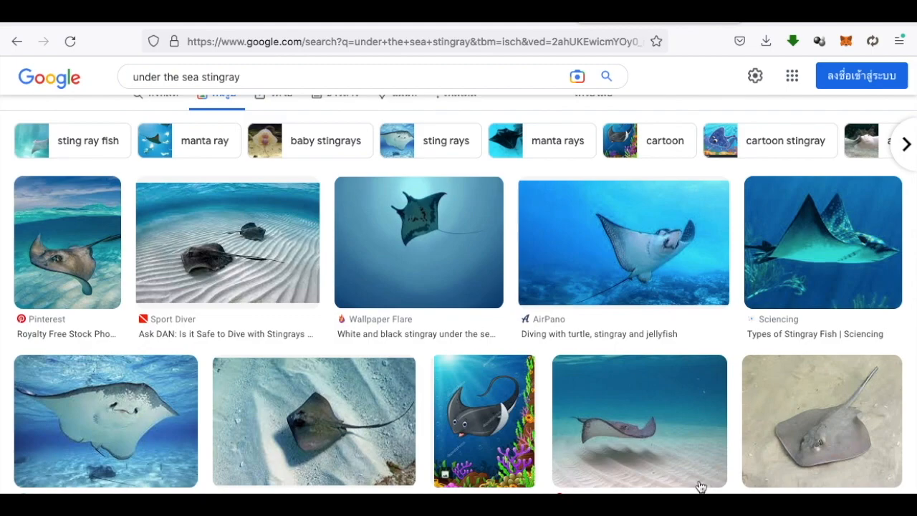
{"action": "double_click", "coordinate": [215, 77]}
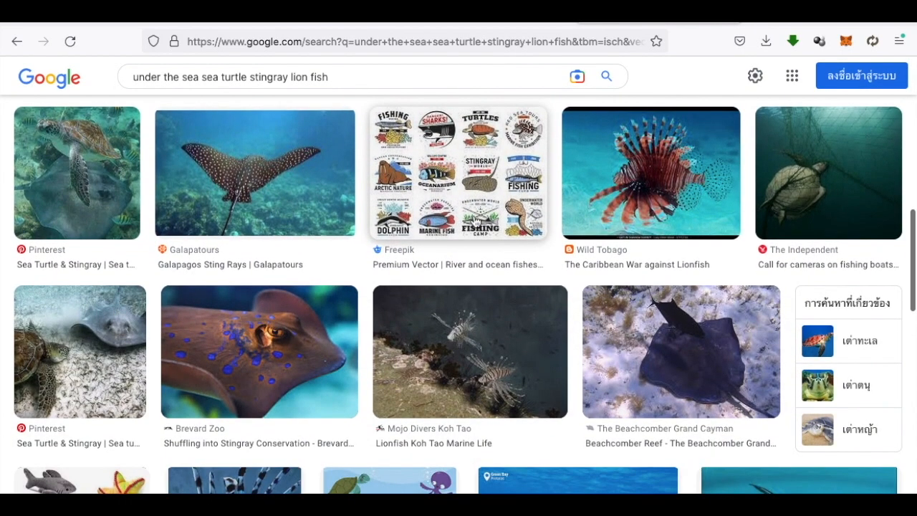
{"action": "scroll", "scroll_direction": "down", "scroll_amount": 3}
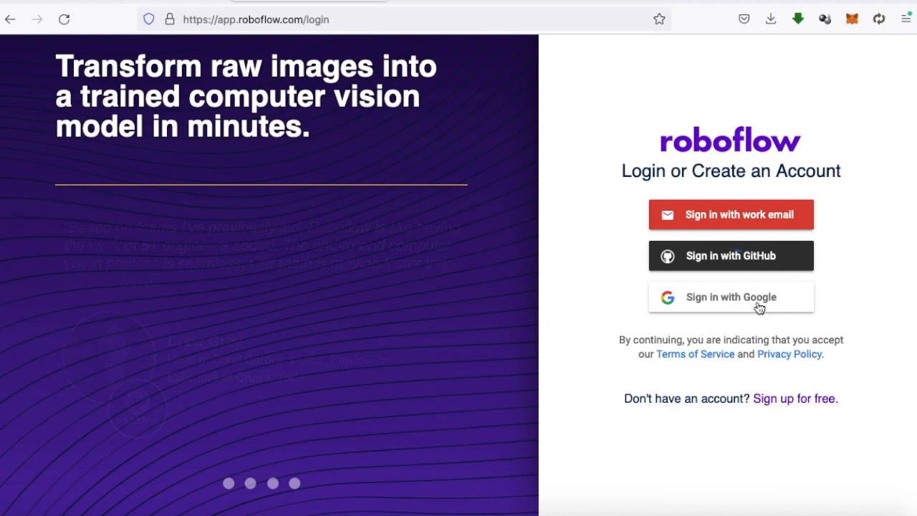
Sign in with Google and create the private 'under the sea' turtle-stingray-lionfish detection project.
{"action": "left_click", "coordinate": [732, 296]}
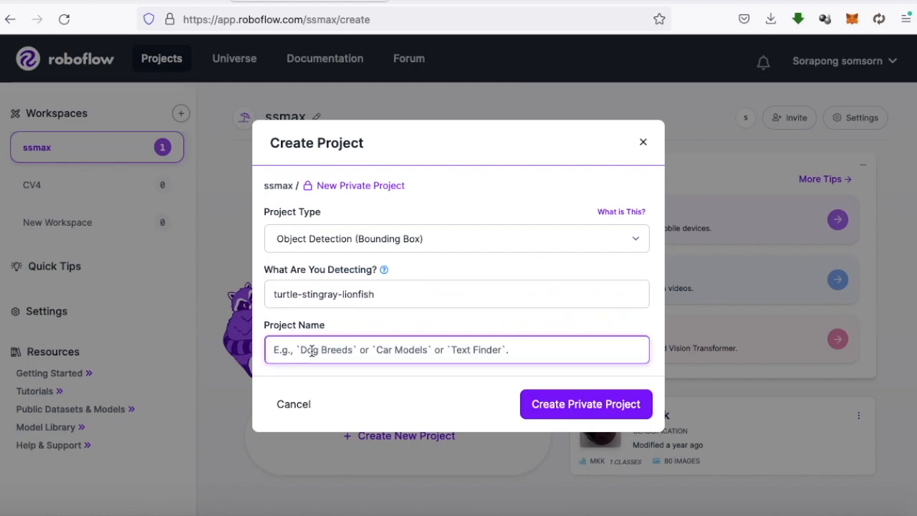
{"action": "type", "text": "unserthes"}
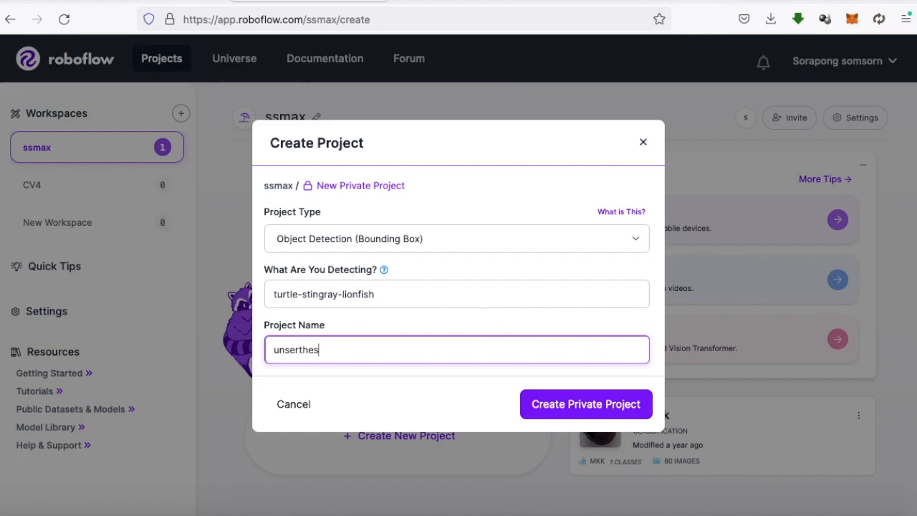
{"action": "type", "text": "under"}
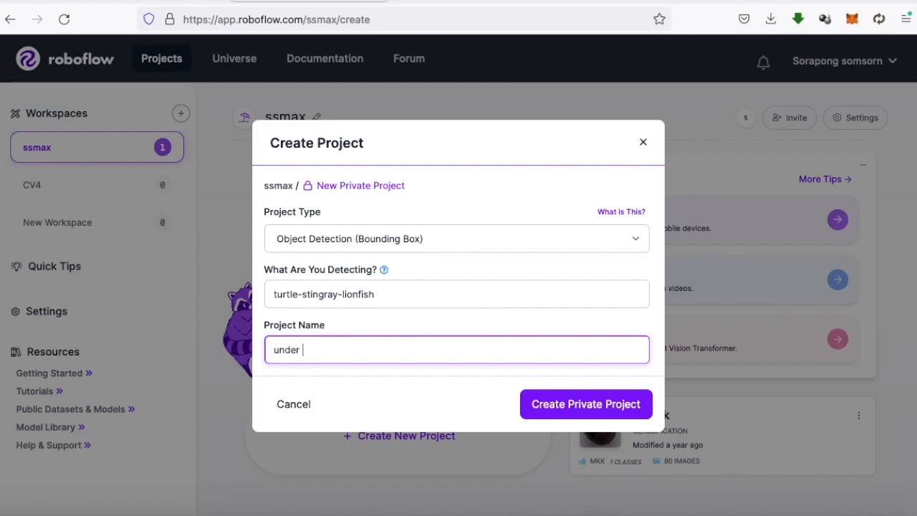
{"action": "left_click", "coordinate": [585, 404]}
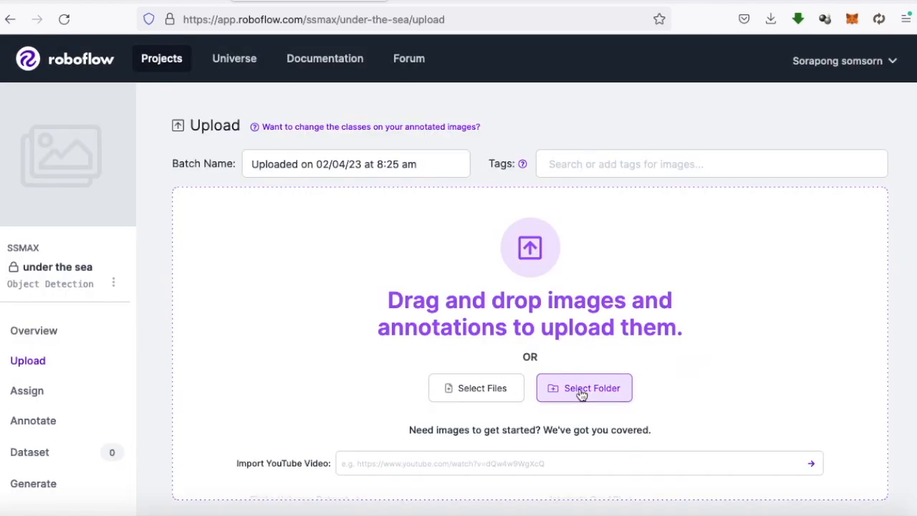
Upload the 30 images from the objdetect folder and save the batch.
{"action": "left_click", "coordinate": [585, 388]}
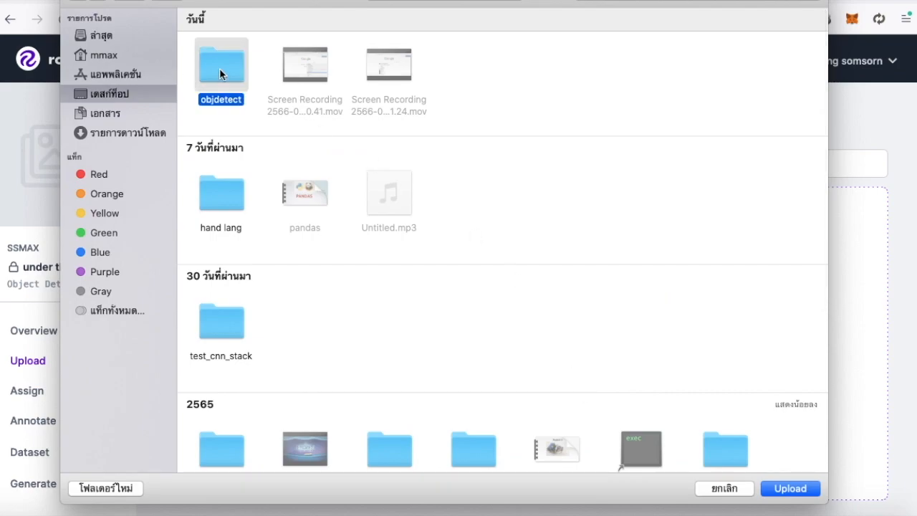
{"action": "double_click", "coordinate": [221, 64]}
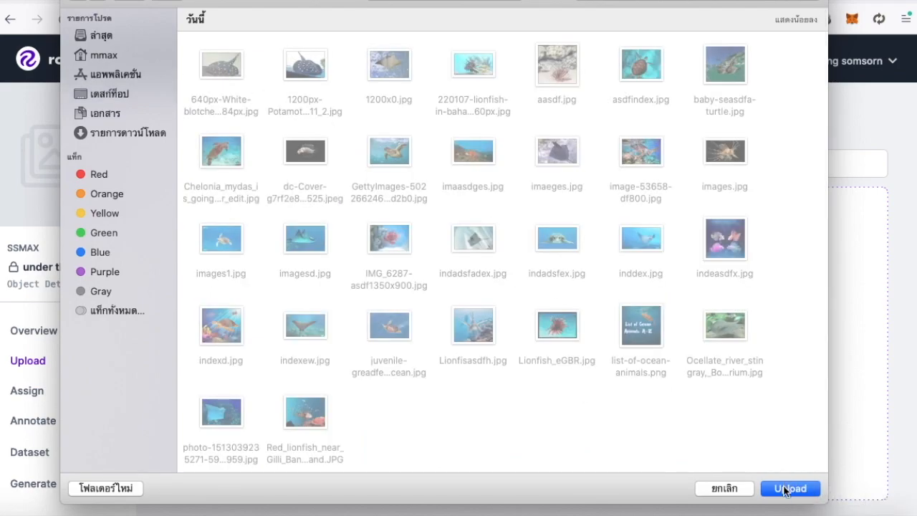
{"action": "left_click", "coordinate": [791, 488]}
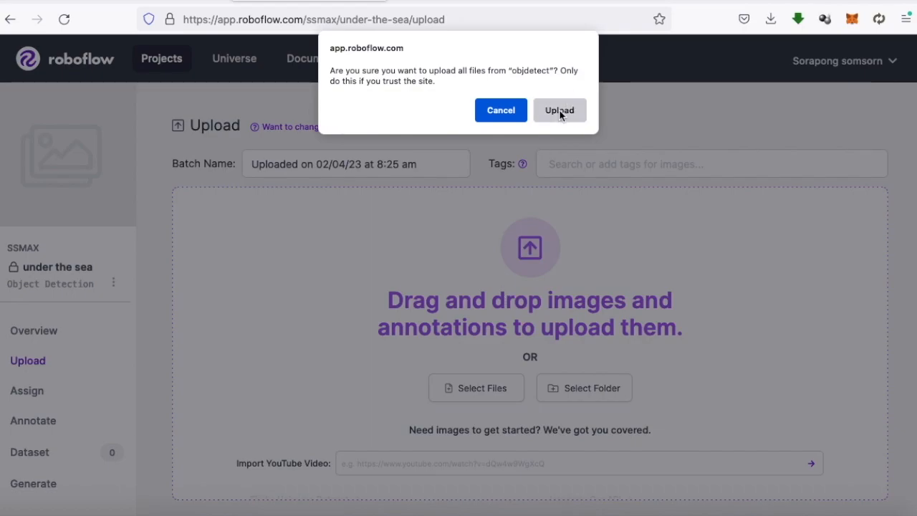
{"action": "left_click", "coordinate": [560, 110]}
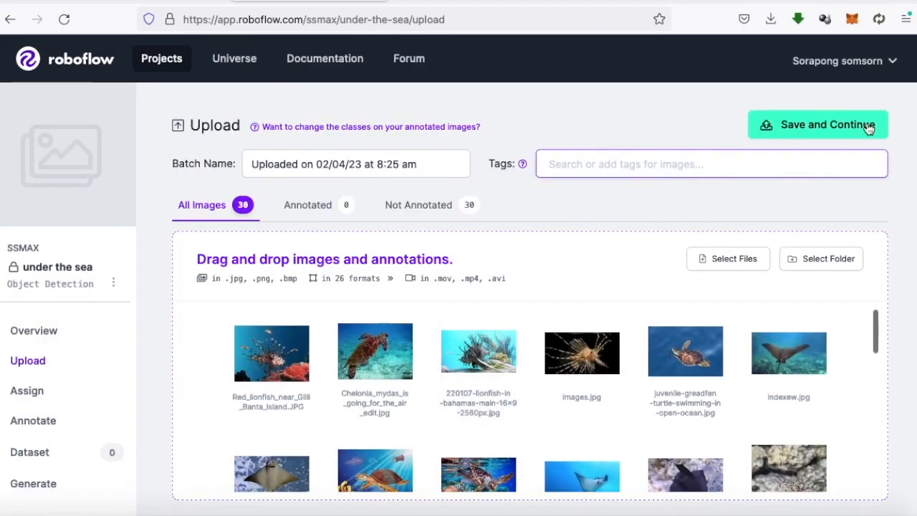
{"action": "left_click", "coordinate": [818, 124]}
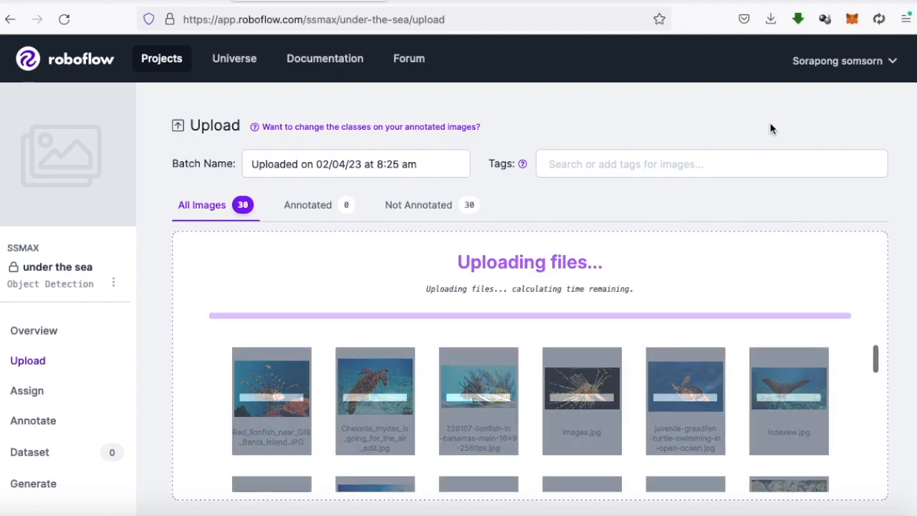
{"action": "left_click", "coordinate": [33, 420]}
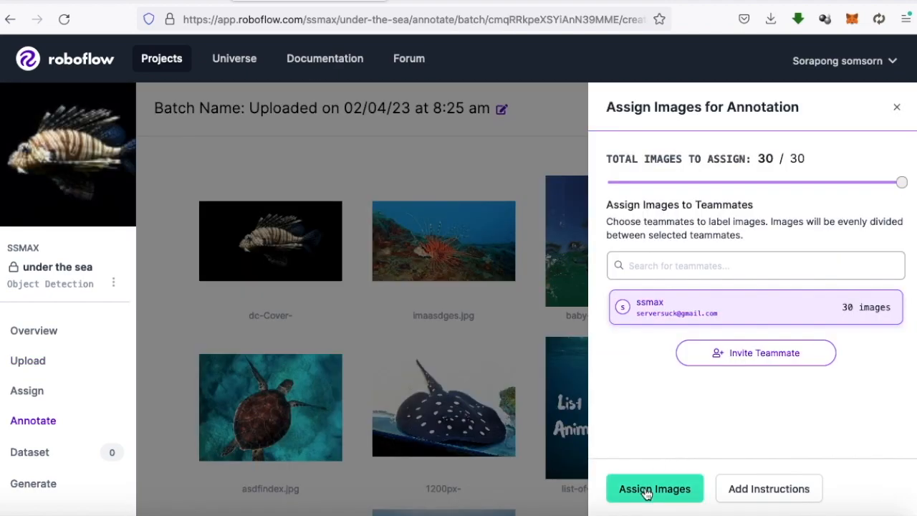
Assign all 30 uploaded images to ssmax's labeling job.
{"action": "left_click", "coordinate": [654, 488]}
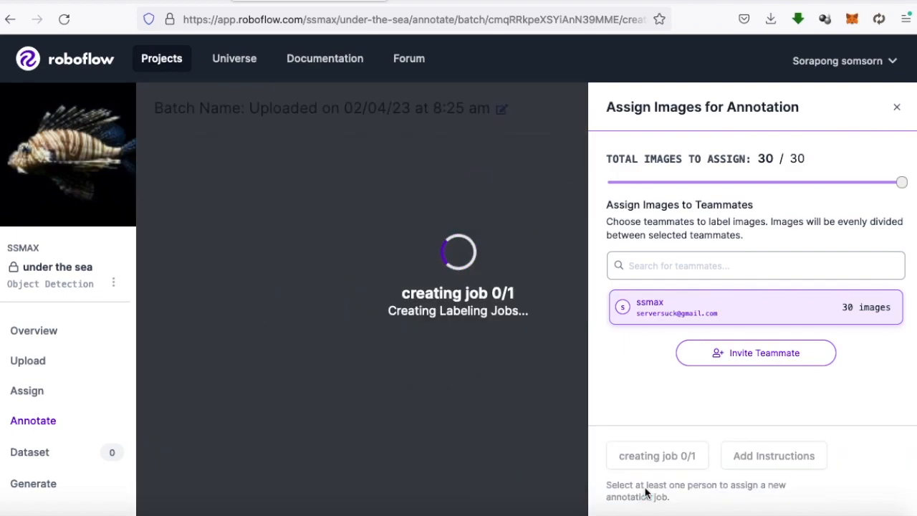
{"action": "left_click", "coordinate": [657, 455]}
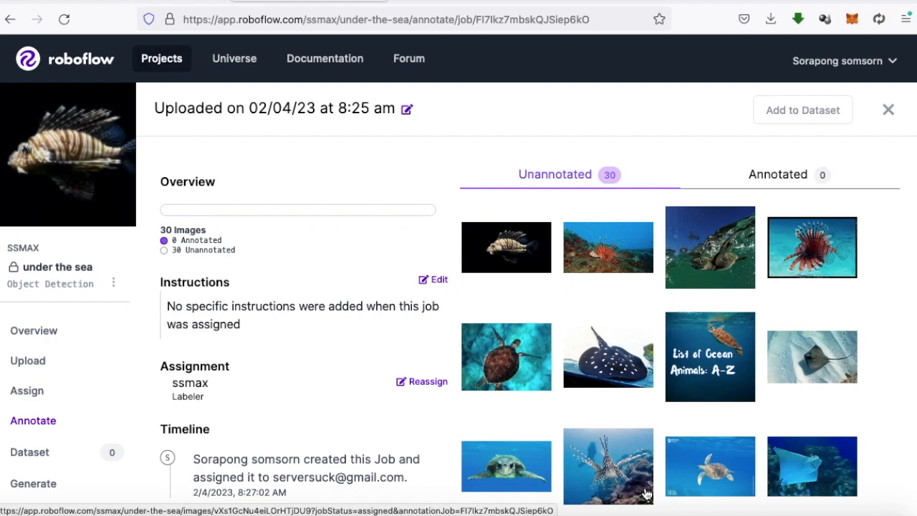
{"action": "mouse_move", "coordinate": [391, 349]}
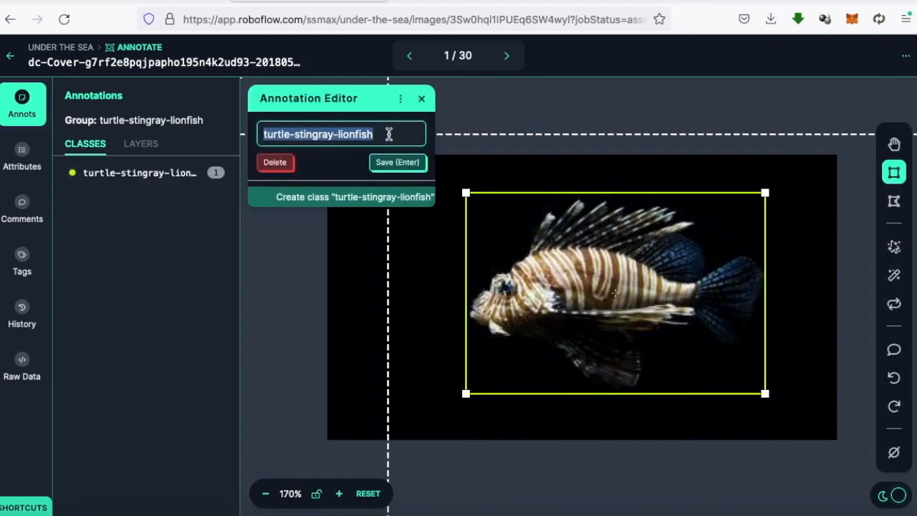
Label the image boxes with the lionfish, turtle and new stingray classes.
{"action": "type", "text": "lionfish"}
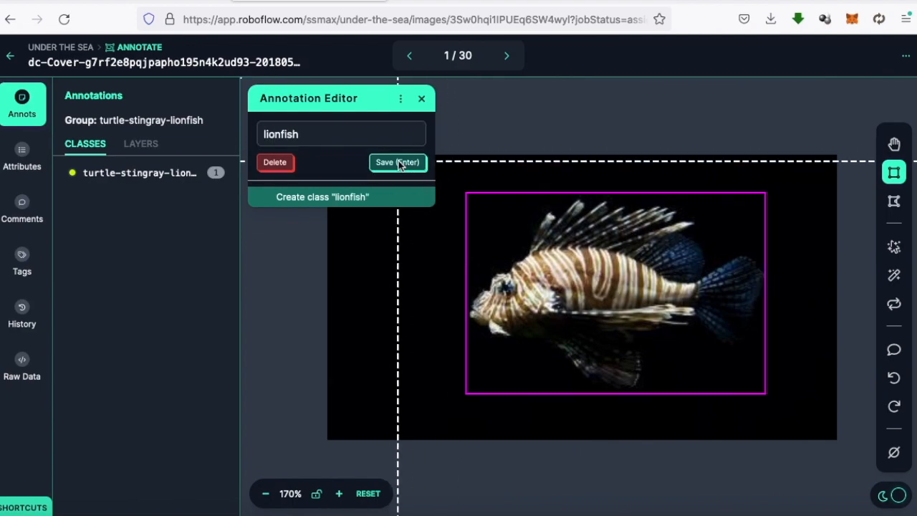
{"action": "left_click", "coordinate": [397, 162]}
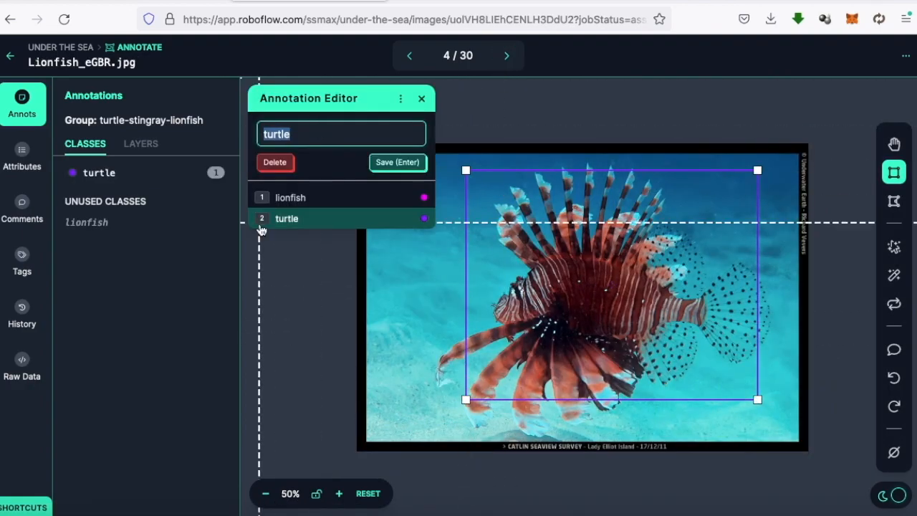
{"action": "left_click", "coordinate": [507, 55]}
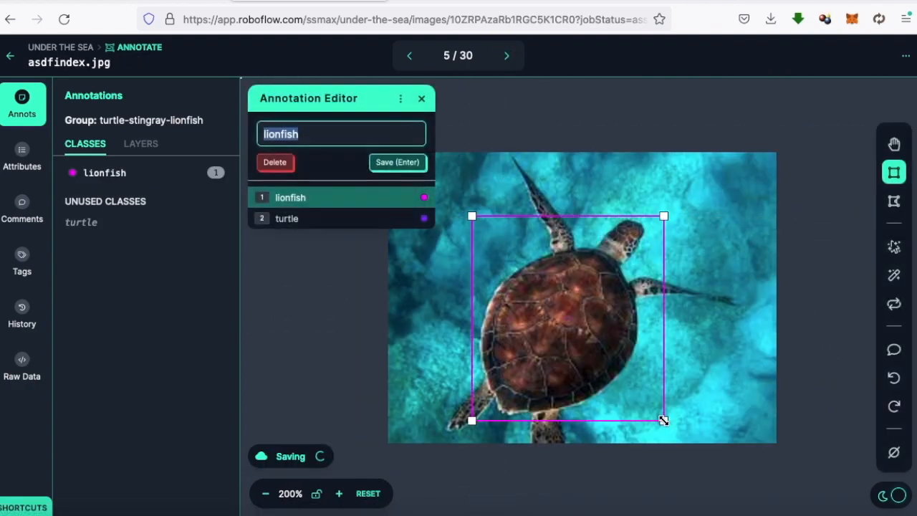
{"action": "left_click", "coordinate": [507, 55]}
{"action": "type", "text": "stingray"}
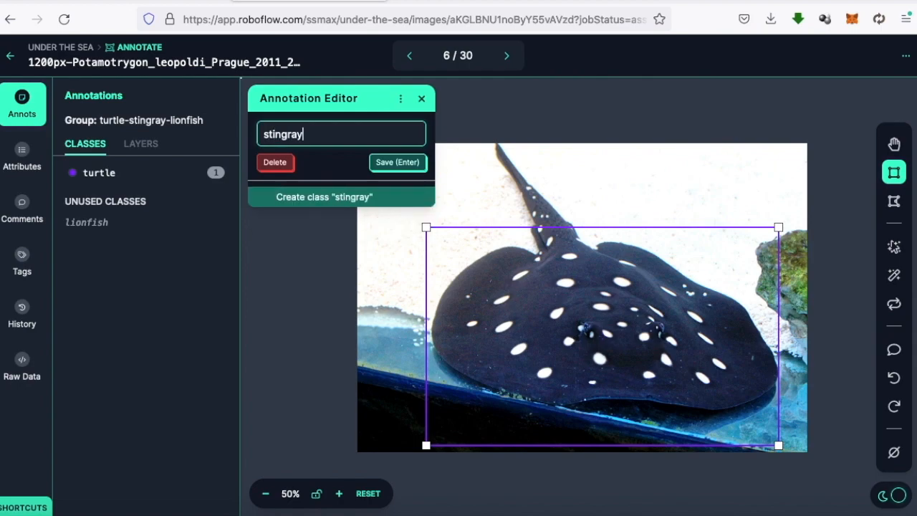
{"action": "left_click", "coordinate": [507, 56]}
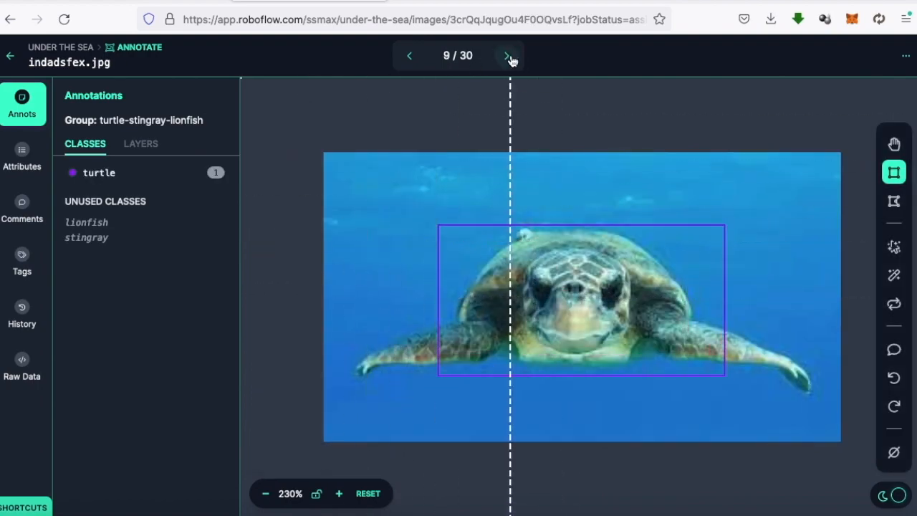
Step through the remaining annotated images, then return to the job overview.
{"action": "left_click", "coordinate": [506, 56]}
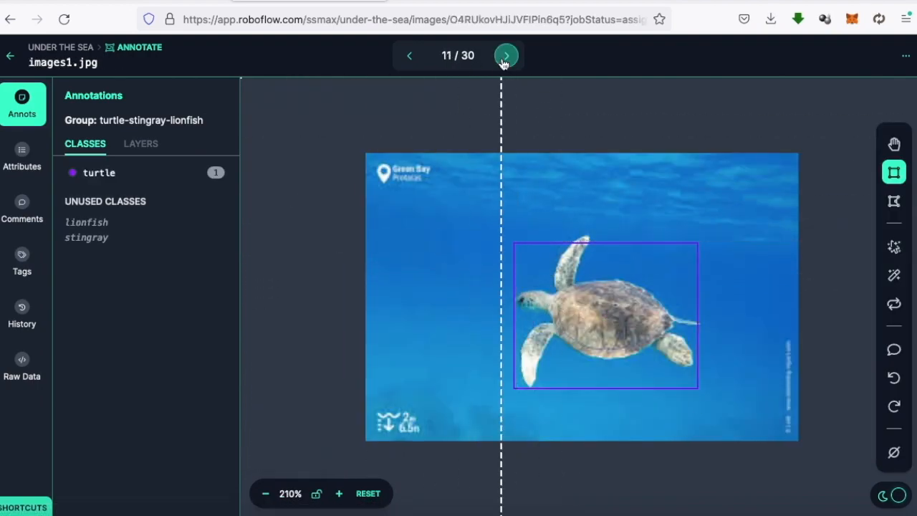
{"action": "left_click", "coordinate": [507, 56]}
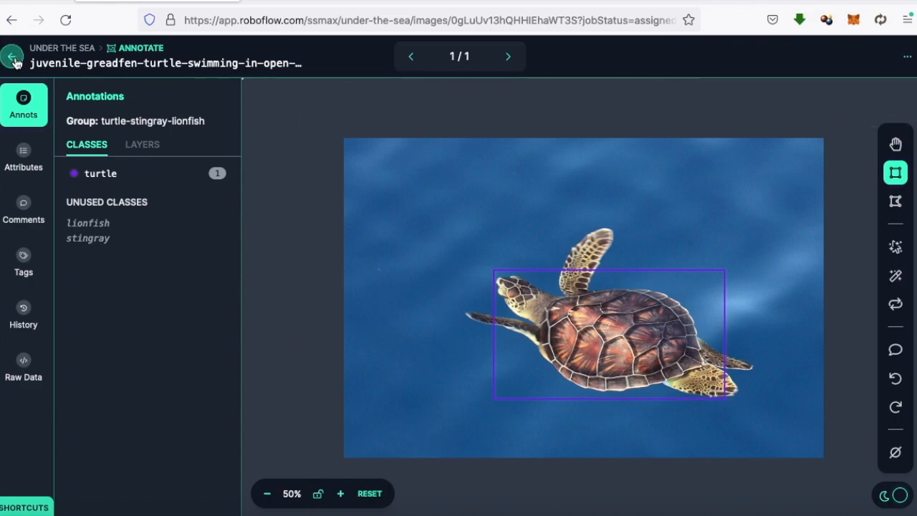
{"action": "left_click", "coordinate": [12, 57]}
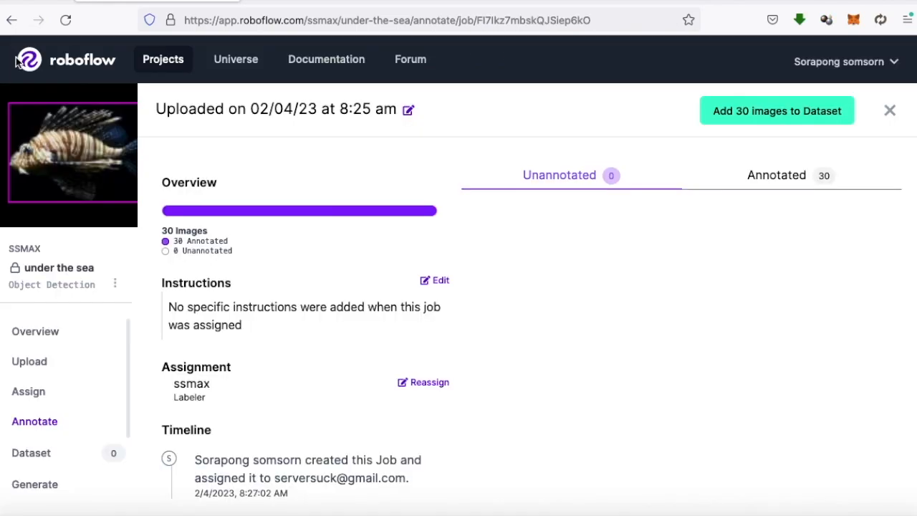
{"action": "mouse_move", "coordinate": [663, 125]}
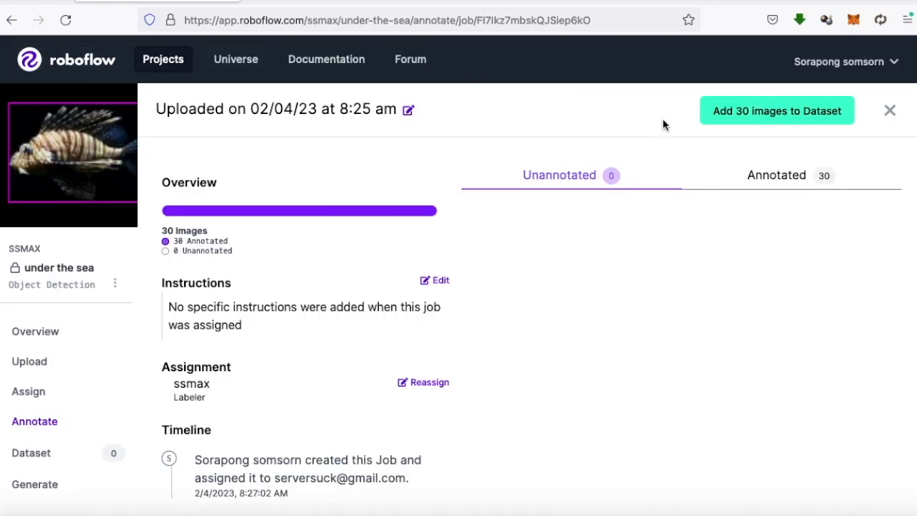
{"action": "mouse_move", "coordinate": [776, 111]}
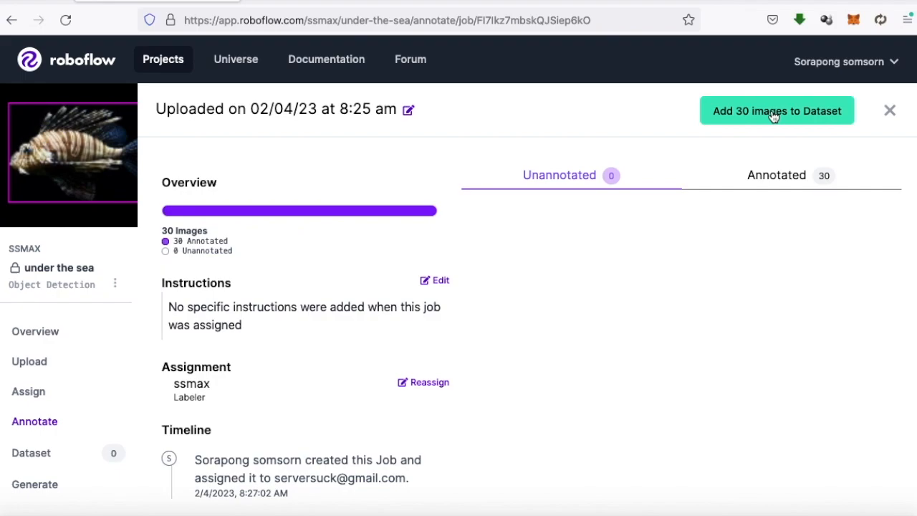
Open the form to add the 30 annotated images with a 70/20/10 split.
{"action": "left_click", "coordinate": [777, 110]}
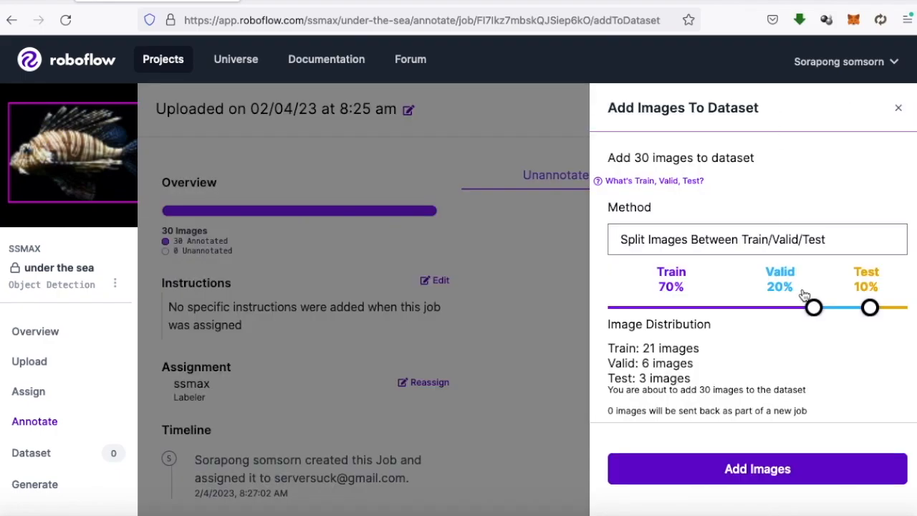
{"action": "mouse_move", "coordinate": [770, 477]}
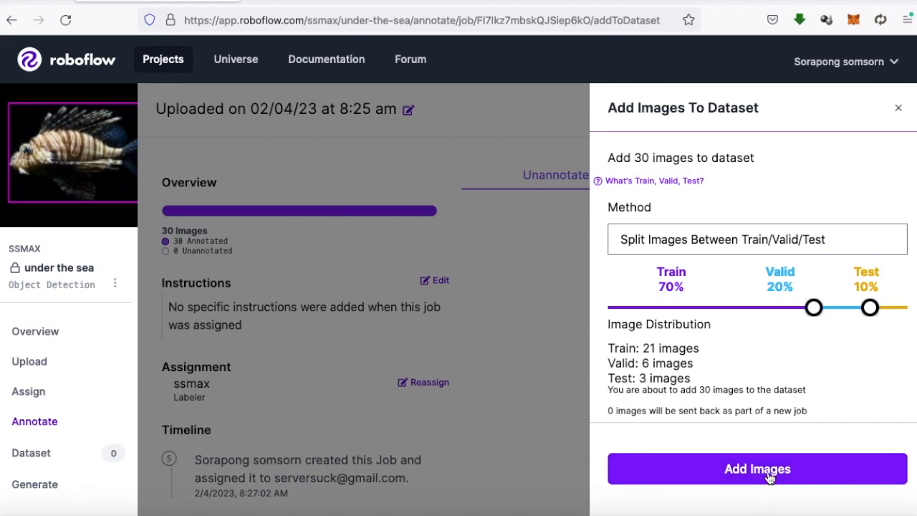
Add the 30 images, start a new version, and accept auto-orient and 640×640 resize.
{"action": "left_click", "coordinate": [757, 469]}
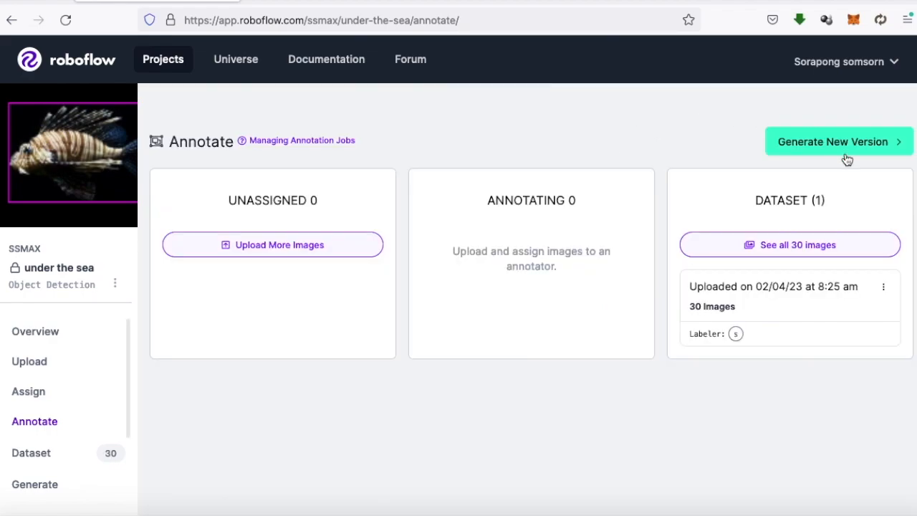
{"action": "left_click", "coordinate": [838, 141]}
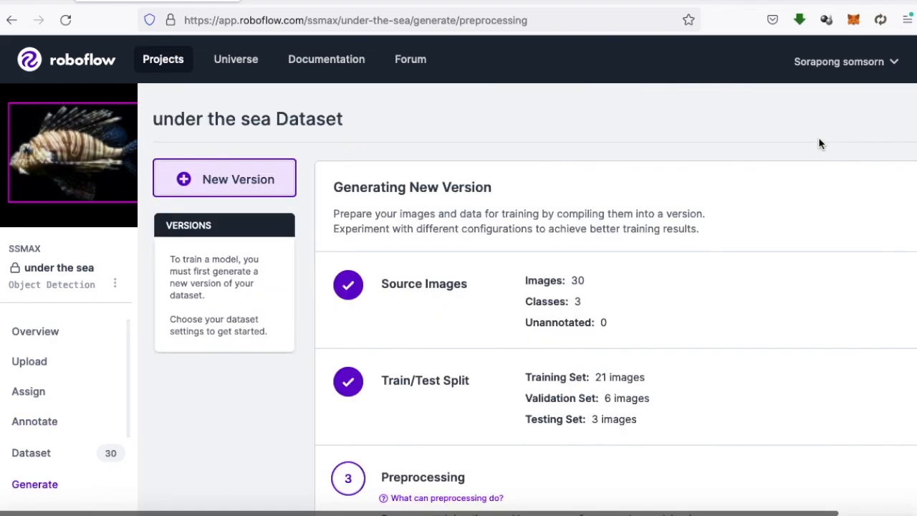
{"action": "scroll", "scroll_direction": "down", "scroll_amount": 3}
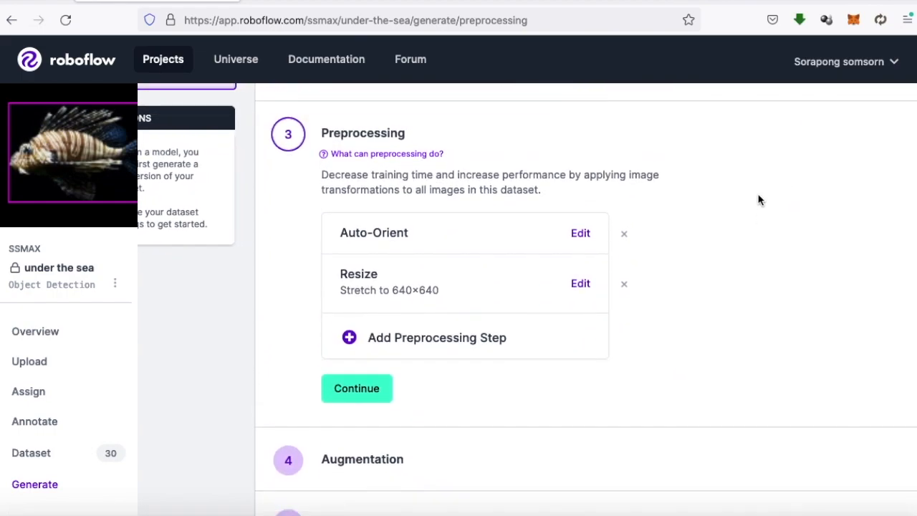
{"action": "mouse_move", "coordinate": [412, 276]}
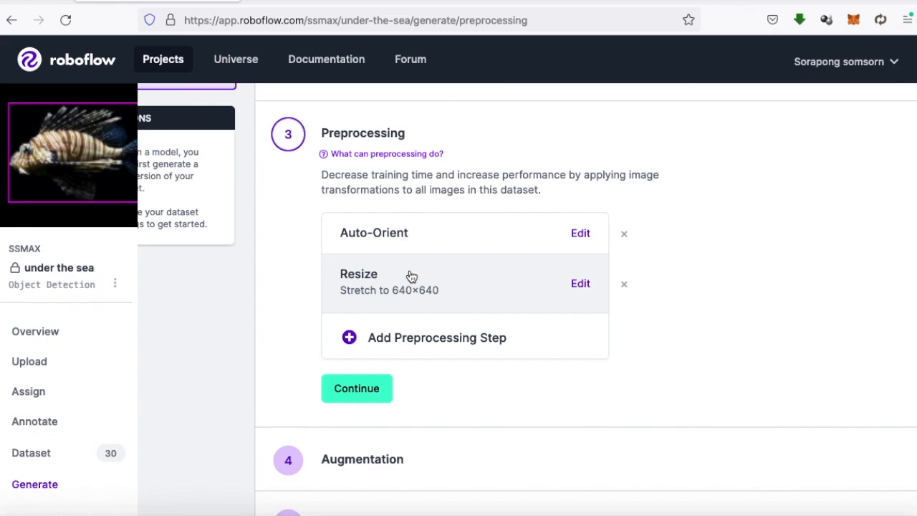
{"action": "mouse_move", "coordinate": [411, 277]}
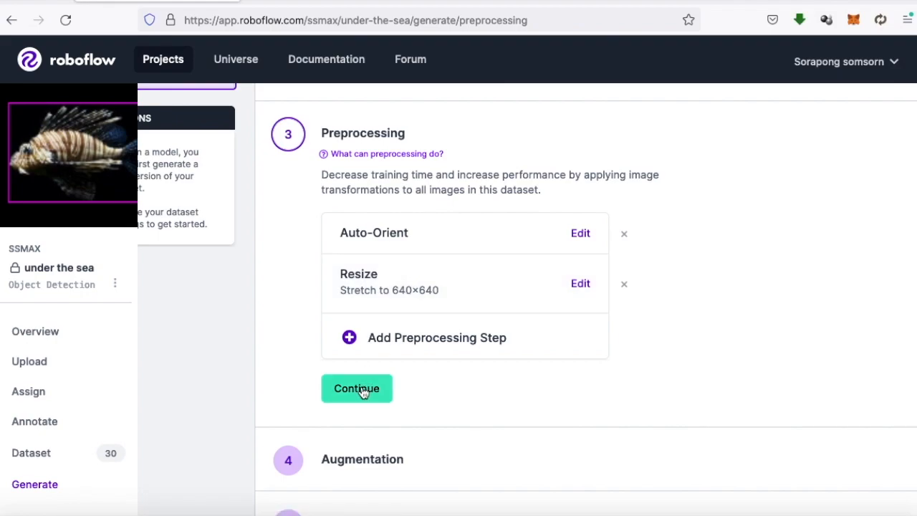
{"action": "left_click", "coordinate": [356, 388]}
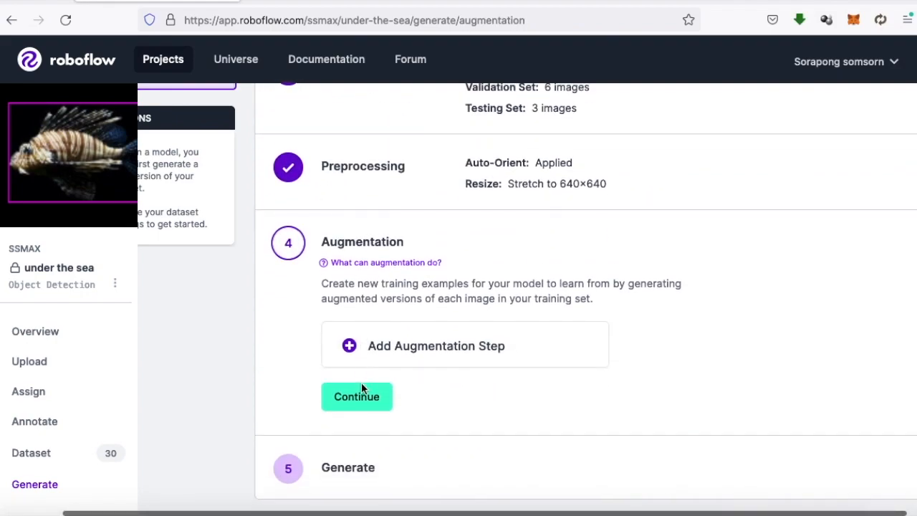
{"action": "mouse_move", "coordinate": [436, 346]}
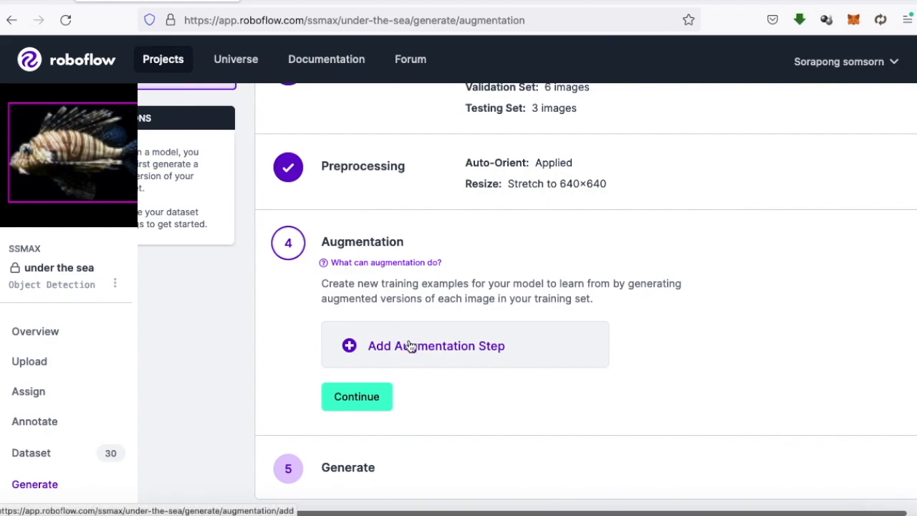
Add a horizontal and vertical flip augmentation.
{"action": "left_click", "coordinate": [436, 345]}
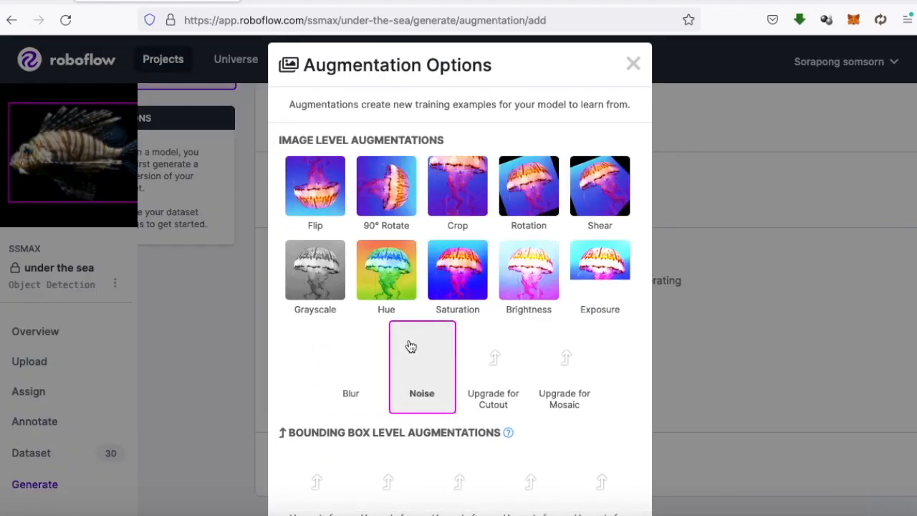
{"action": "left_click", "coordinate": [315, 186]}
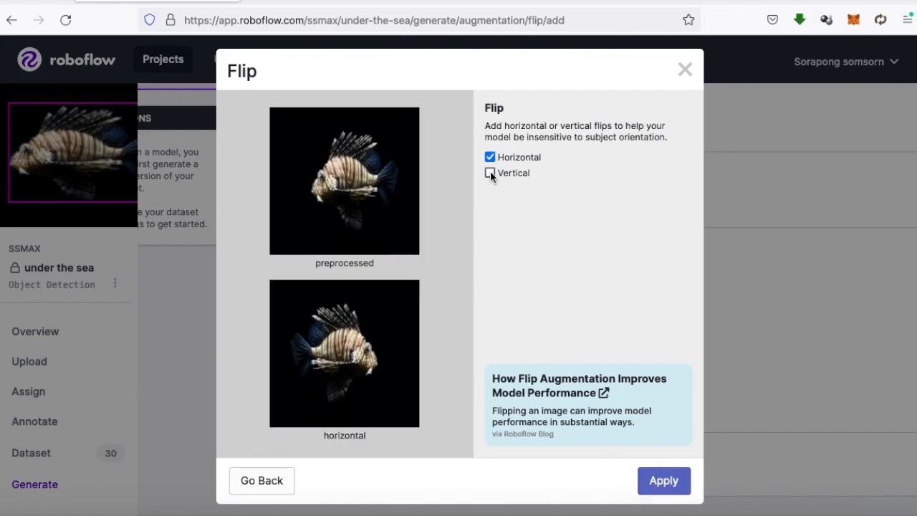
{"action": "left_click", "coordinate": [490, 173]}
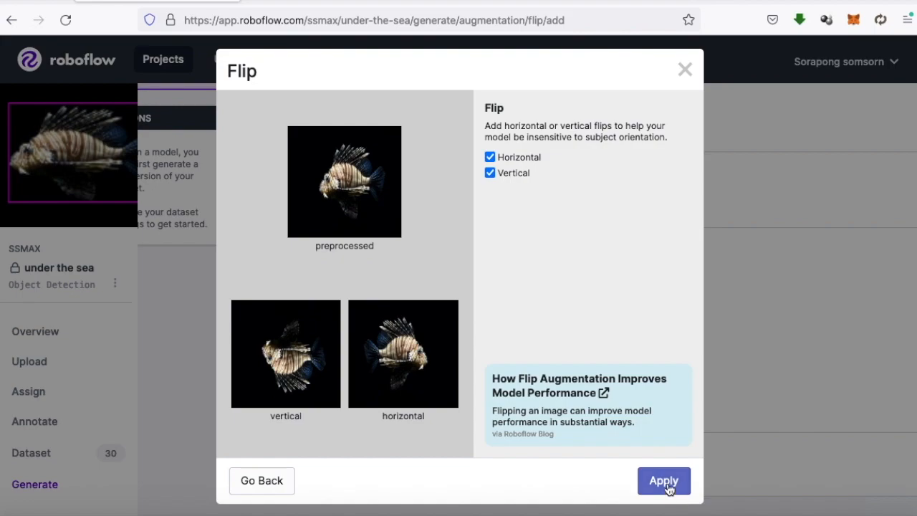
{"action": "left_click", "coordinate": [663, 480]}
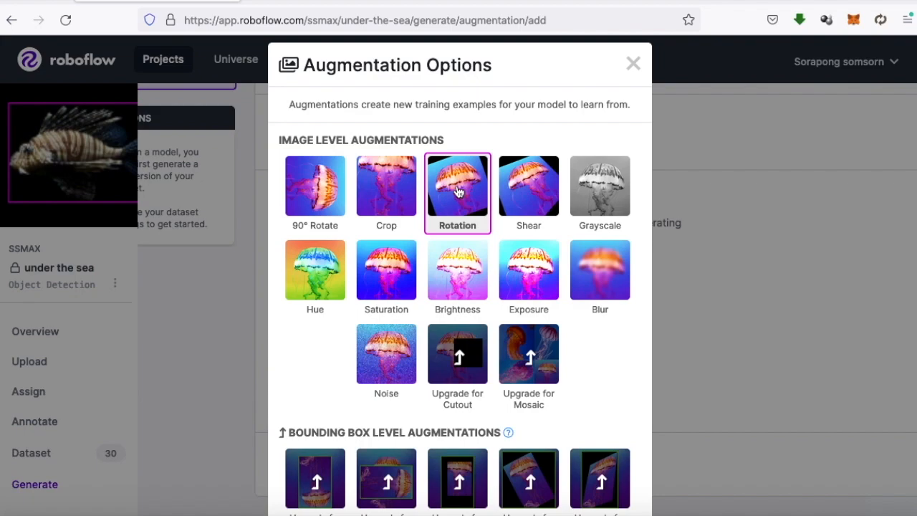
Add ±35° rotation and ±34% brightness augmentations.
{"action": "left_click", "coordinate": [457, 185]}
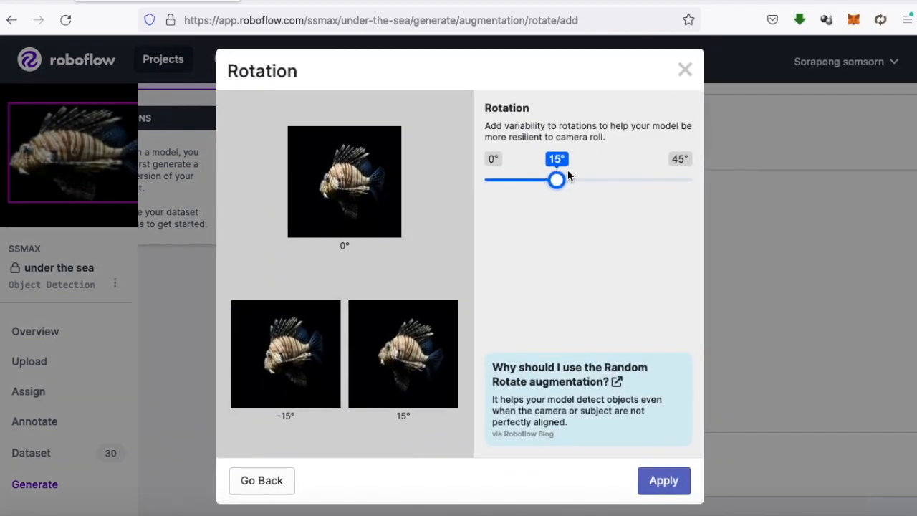
{"action": "left_click_drag", "start_coordinate": [557, 180], "coordinate": [624, 180]}
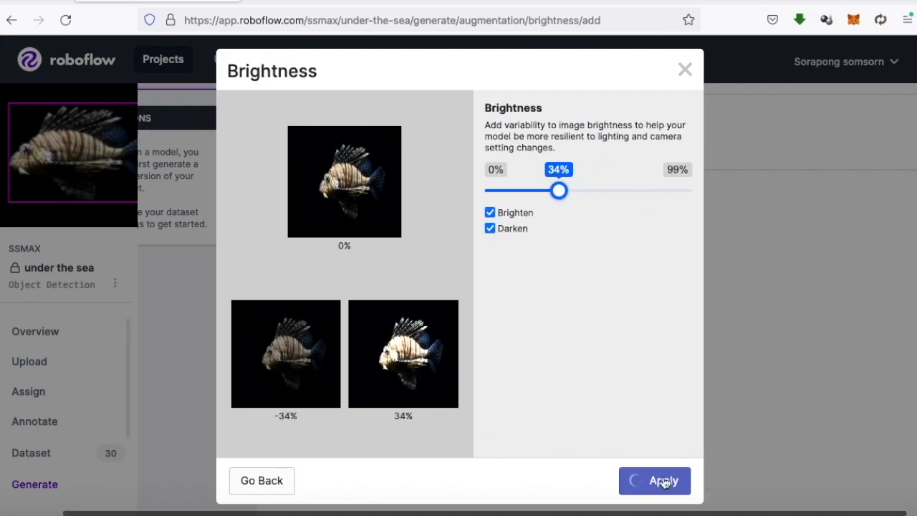
{"action": "left_click", "coordinate": [654, 480]}
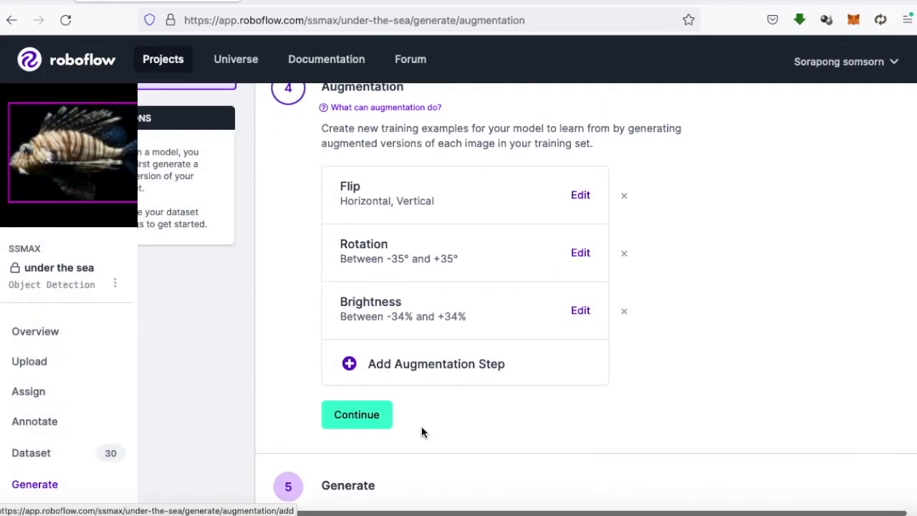
Accept the augmentations and generate version 1 with 72 images (3x).
{"action": "left_click", "coordinate": [356, 414]}
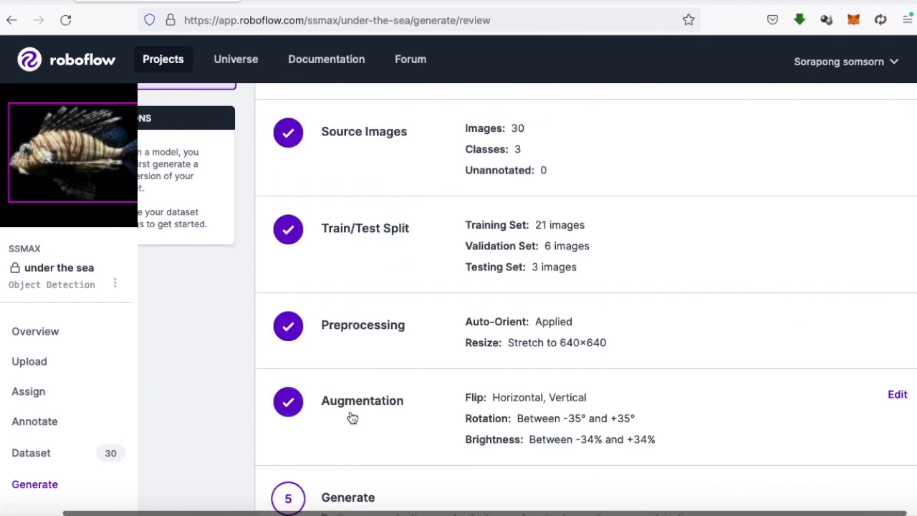
{"action": "scroll", "scroll_direction": "down", "scroll_amount": 3}
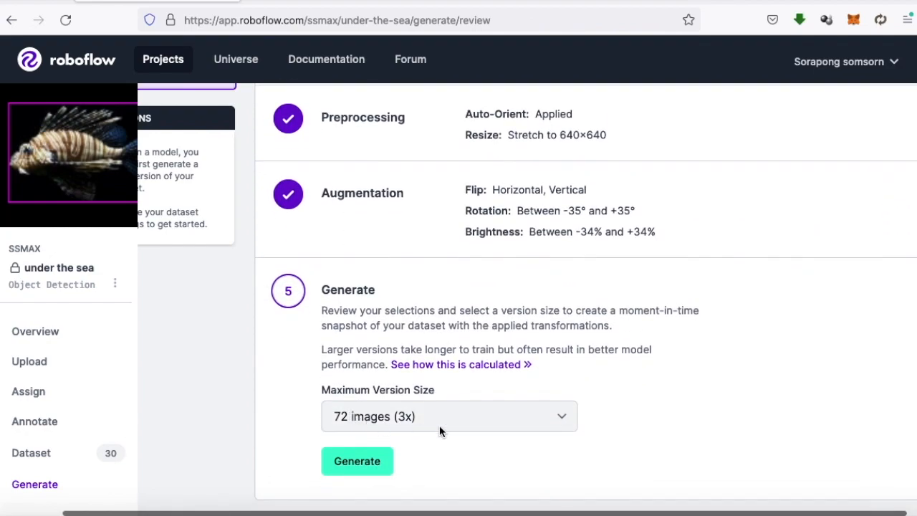
{"action": "left_click", "coordinate": [357, 461]}
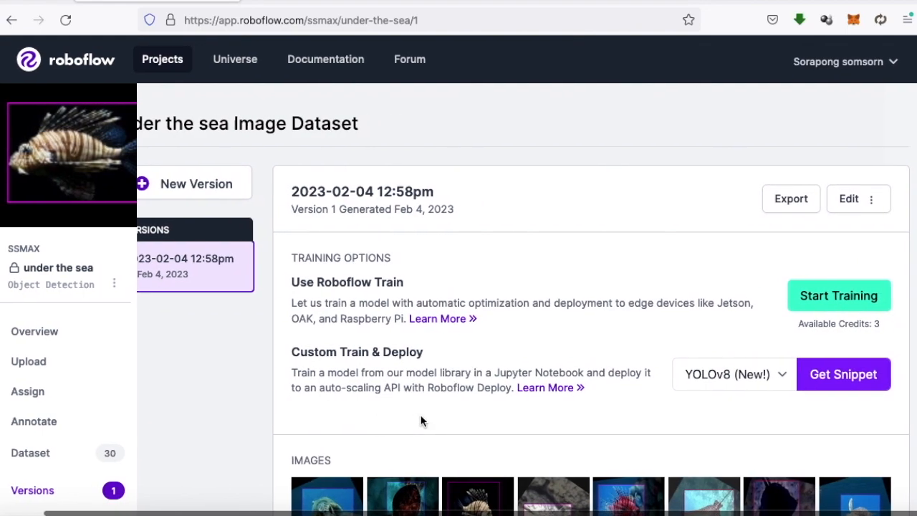
Export version 1 in YOLOv5 PyTorch format and copy its raw download link.
{"action": "left_click", "coordinate": [792, 198]}
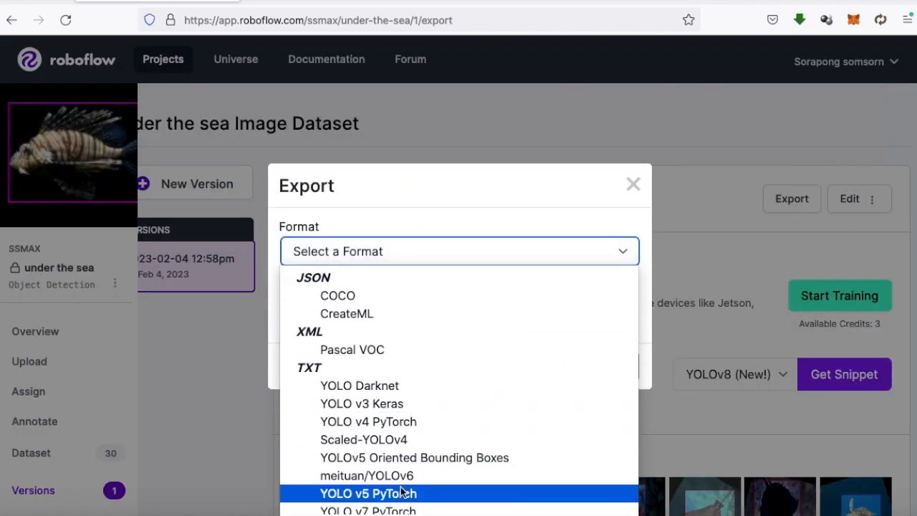
{"action": "left_click", "coordinate": [369, 493]}
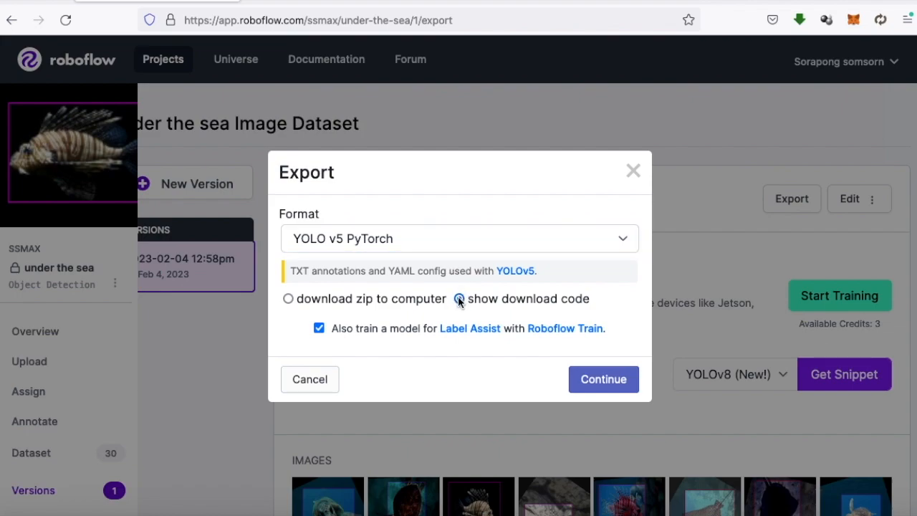
{"action": "left_click", "coordinate": [604, 379]}
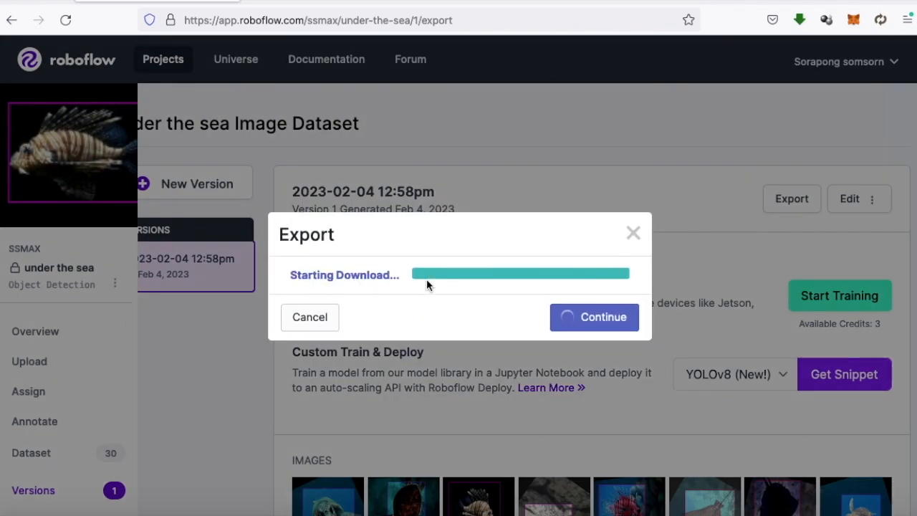
{"action": "left_click", "coordinate": [594, 317]}
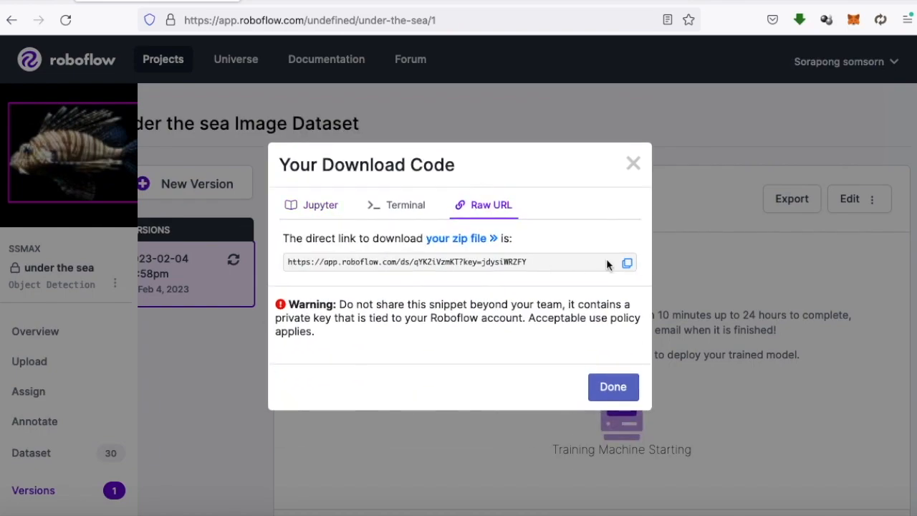
{"action": "left_click", "coordinate": [627, 263]}
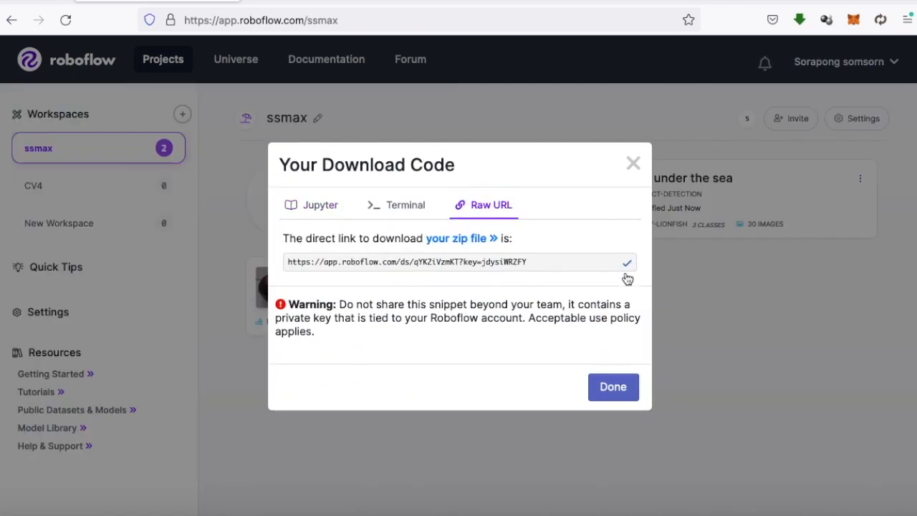
{"action": "left_click", "coordinate": [613, 387]}
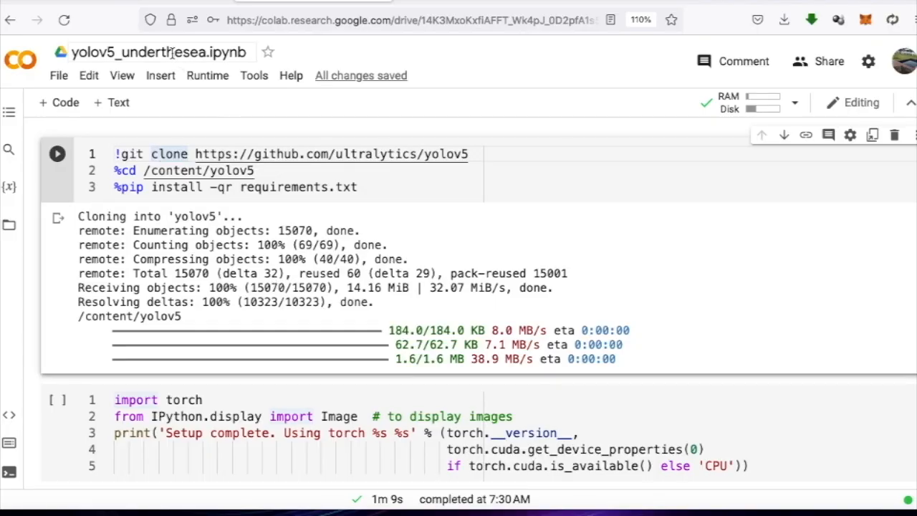
Change the notebook's runtime type to use a GPU hardware accelerator and save it.
{"action": "left_click", "coordinate": [157, 51]}
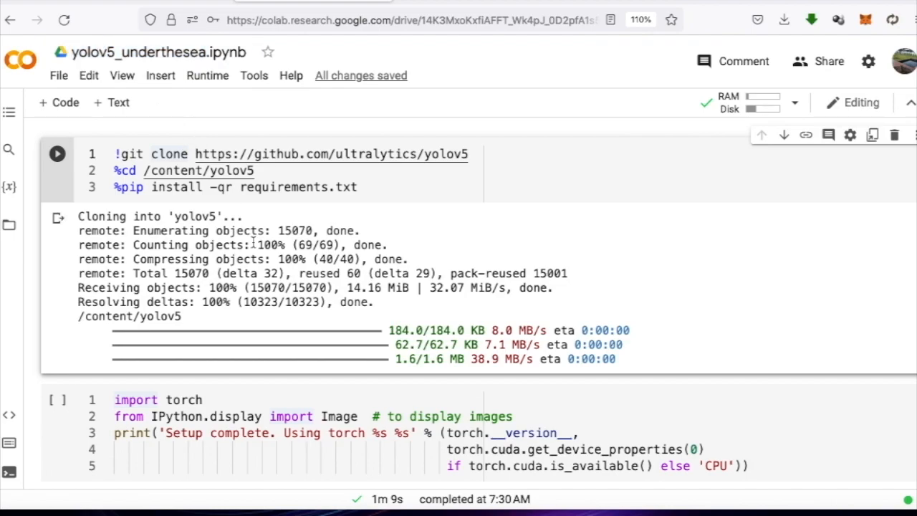
{"action": "left_click", "coordinate": [159, 52]}
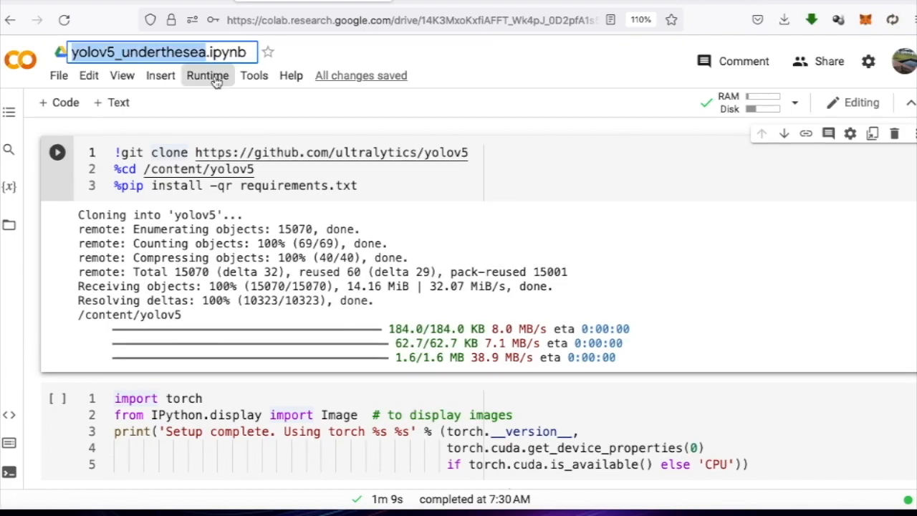
{"action": "left_click", "coordinate": [208, 75]}
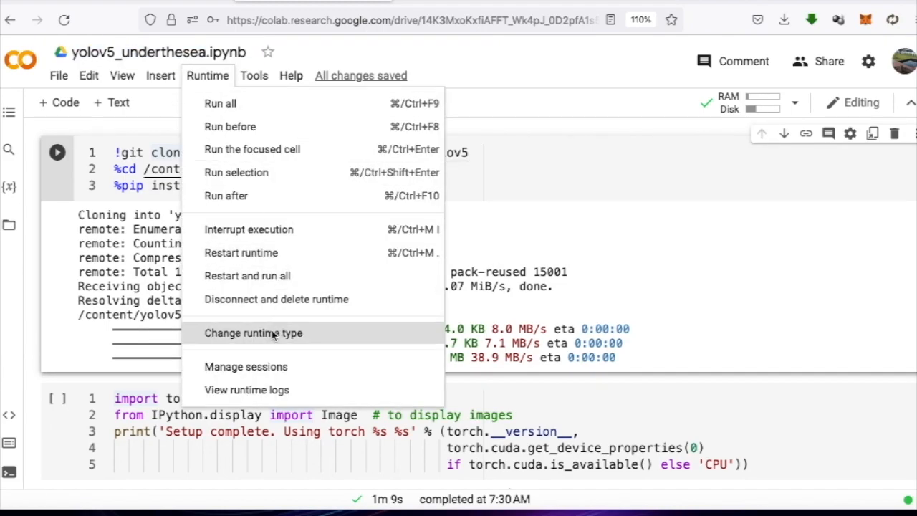
{"action": "left_click", "coordinate": [253, 333]}
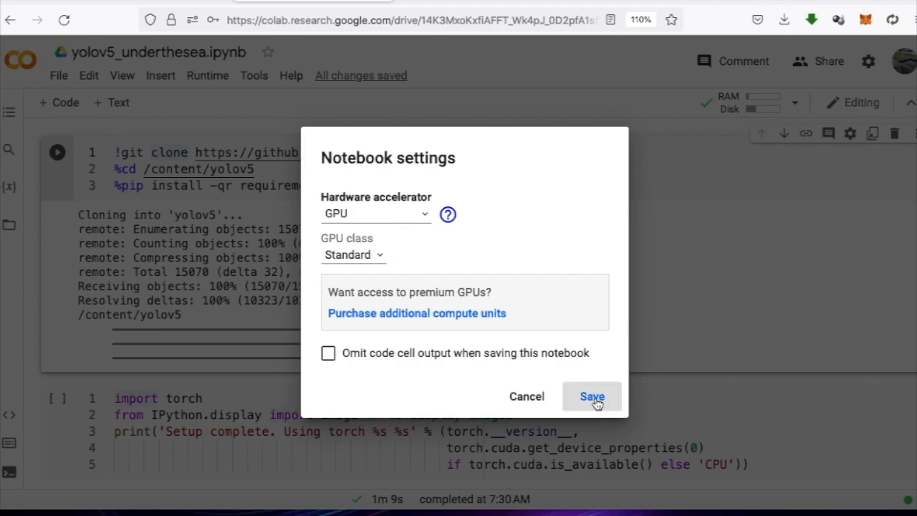
{"action": "left_click", "coordinate": [592, 397]}
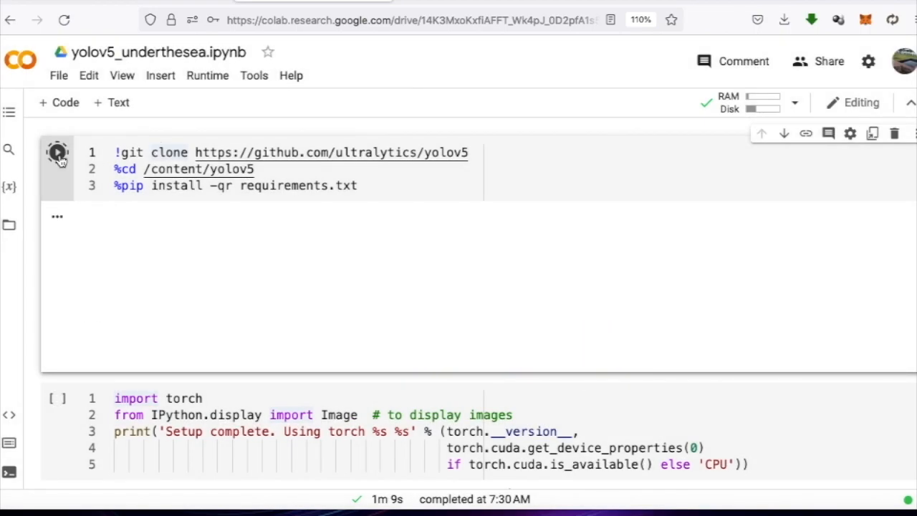
Run the YOLOv5 clone-and-install cell, then the torch setup check cell.
{"action": "left_click", "coordinate": [57, 151]}
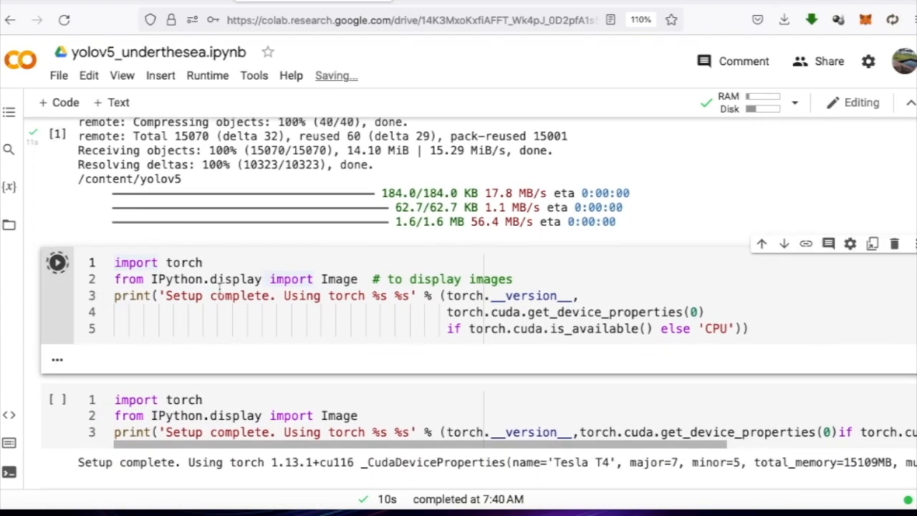
{"action": "left_click", "coordinate": [57, 261]}
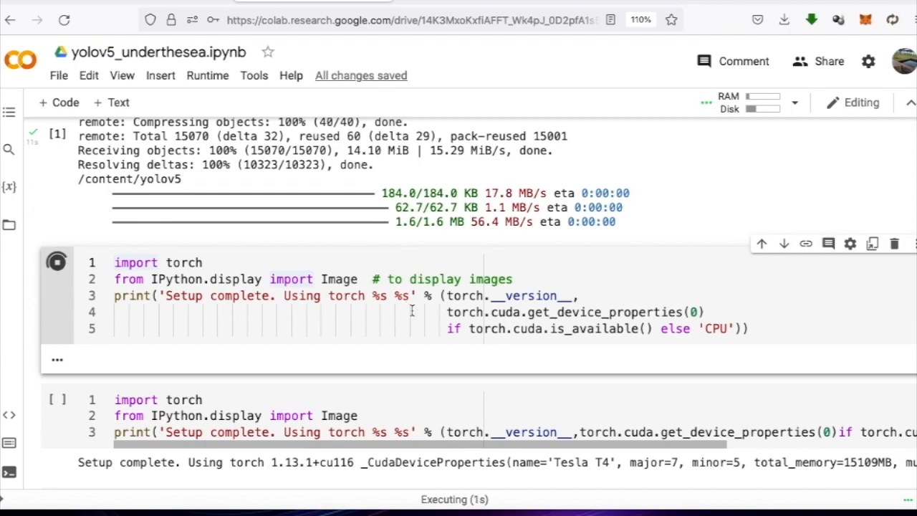
{"action": "left_click", "coordinate": [57, 262]}
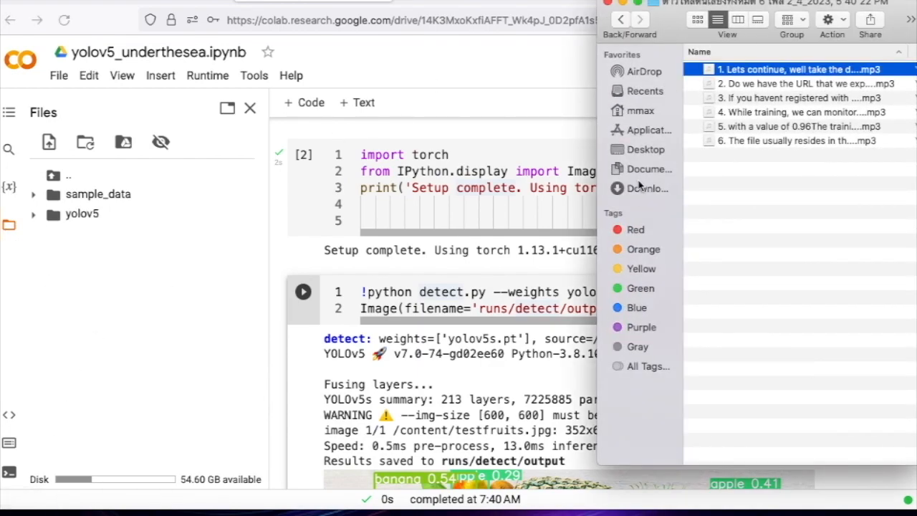
Drag testfruits.jpg from the Finder Desktop into the Colab Files panel.
{"action": "left_click", "coordinate": [645, 149]}
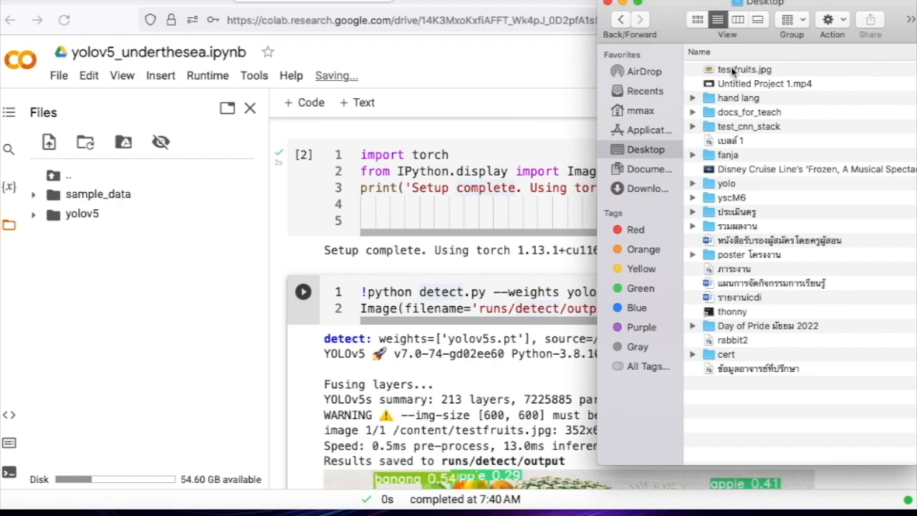
{"action": "left_click", "coordinate": [745, 69]}
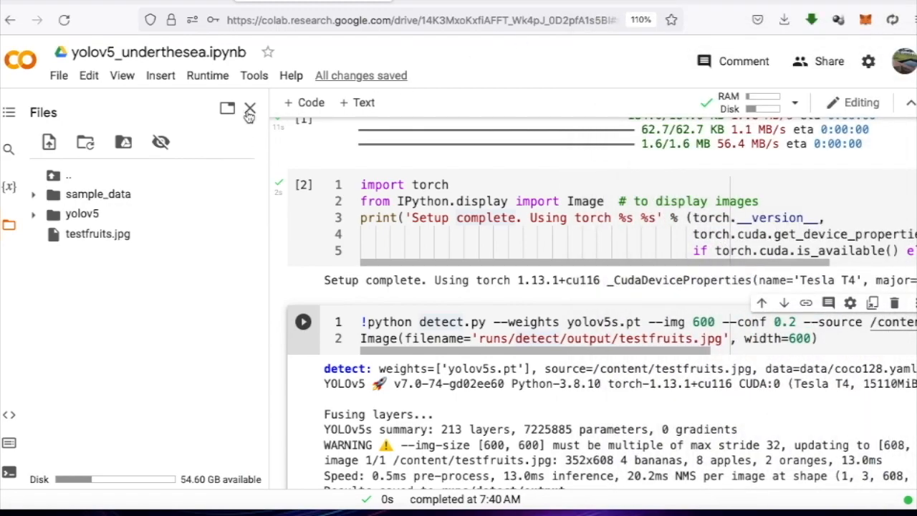
Close the Files panel and run the cell that downloads and unzips the Roboflow dataset.
{"action": "left_click", "coordinate": [249, 107]}
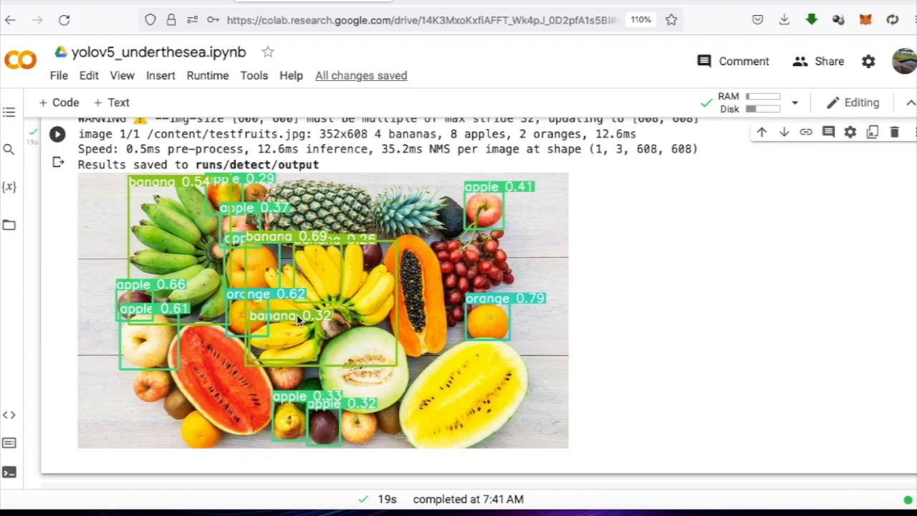
{"action": "scroll", "scroll_direction": "down", "scroll_amount": 3}
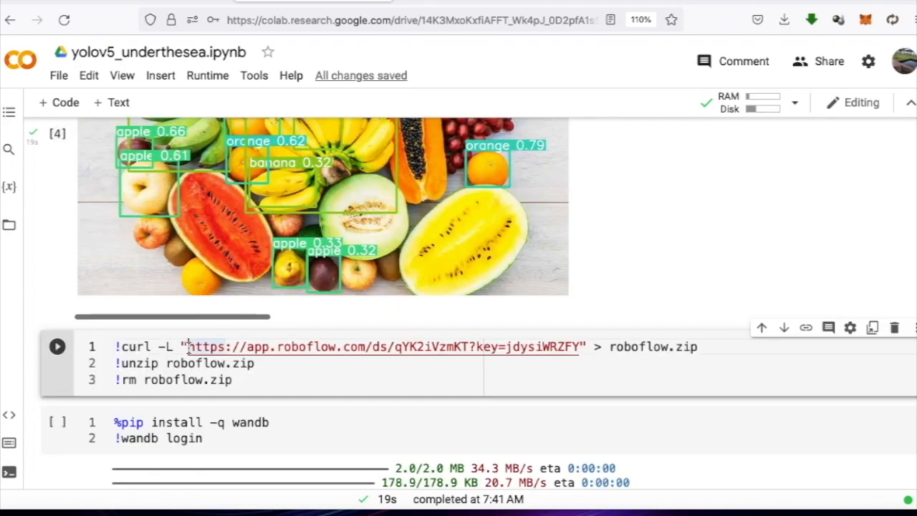
{"action": "left_click", "coordinate": [56, 346]}
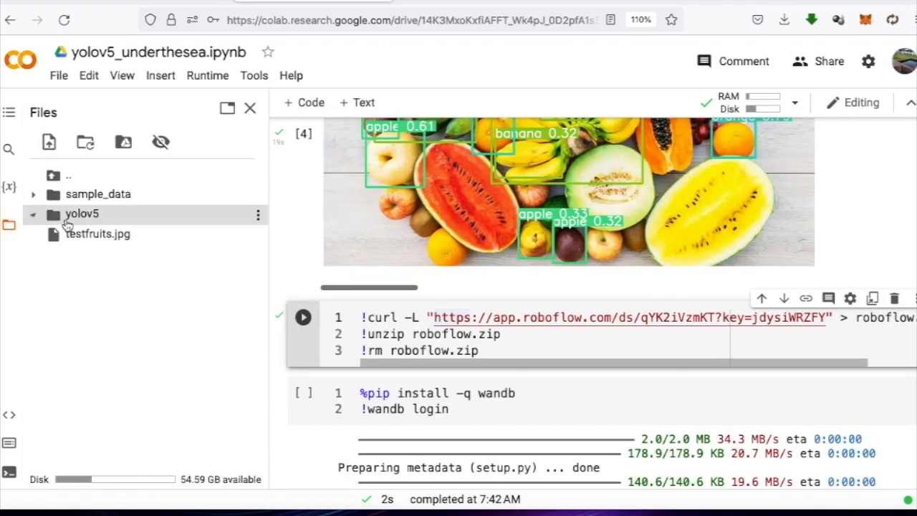
Open yolov5/models/yolov5s.yaml and change the nc value to 3.
{"action": "left_click", "coordinate": [32, 214]}
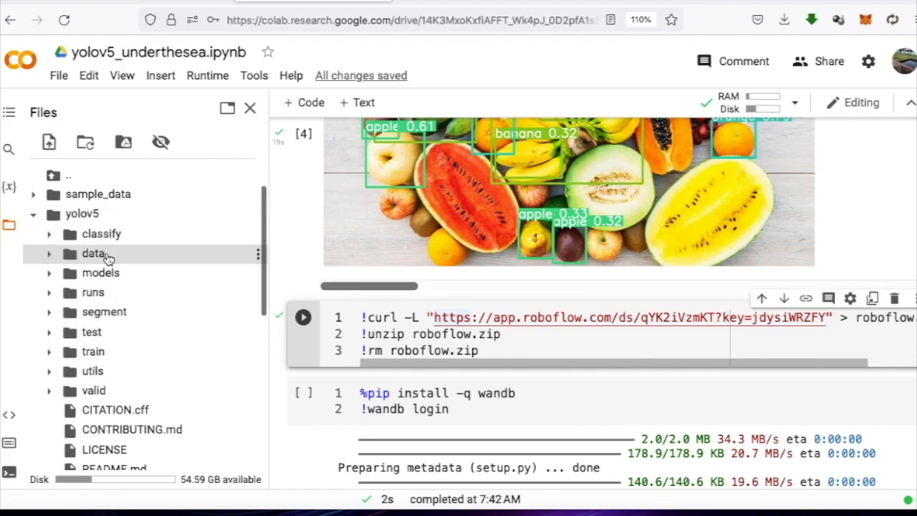
{"action": "mouse_move", "coordinate": [101, 273]}
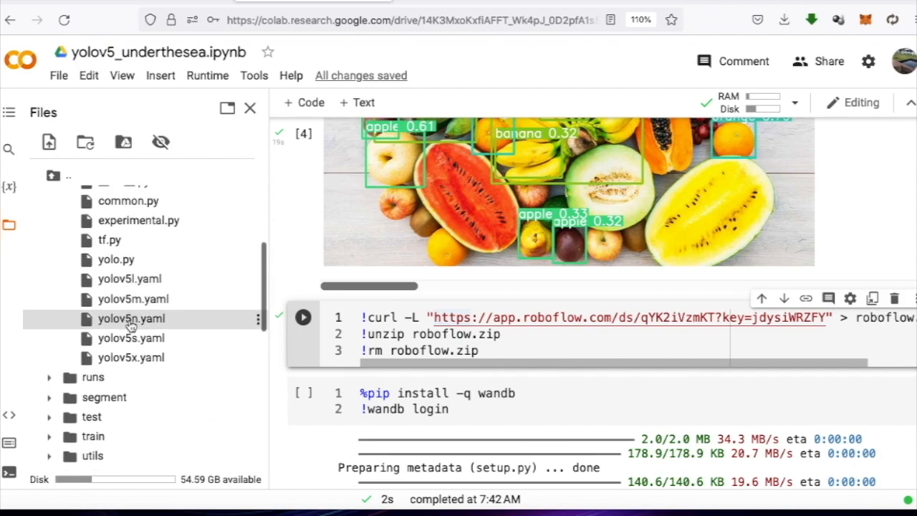
{"action": "double_click", "coordinate": [131, 338]}
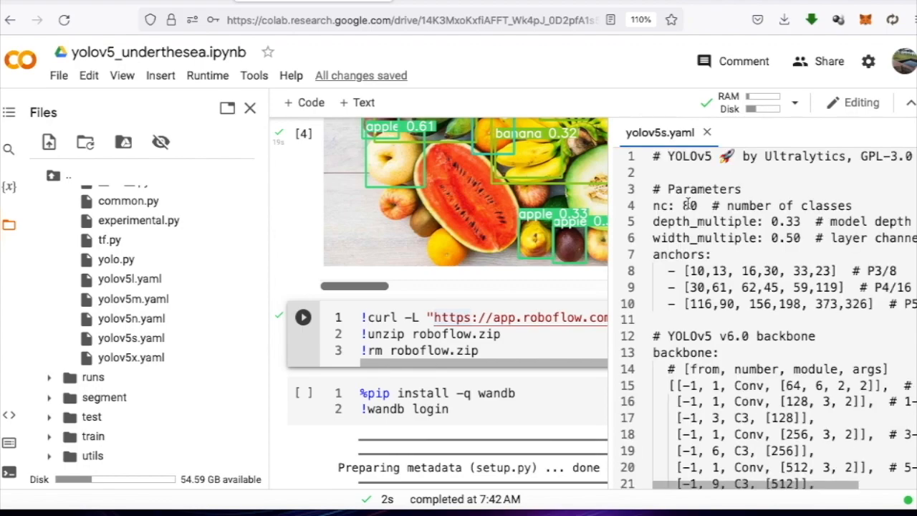
{"action": "triple_click", "coordinate": [688, 206]}
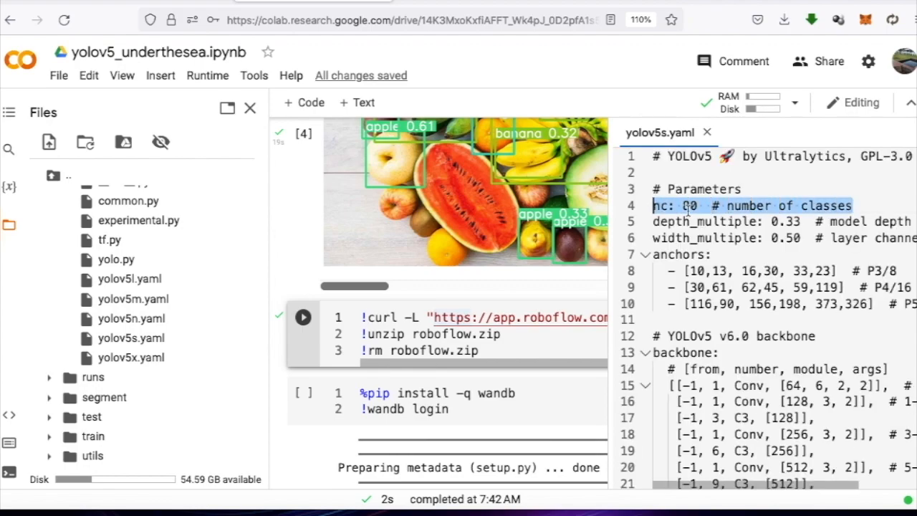
{"action": "type", "text": "3"}
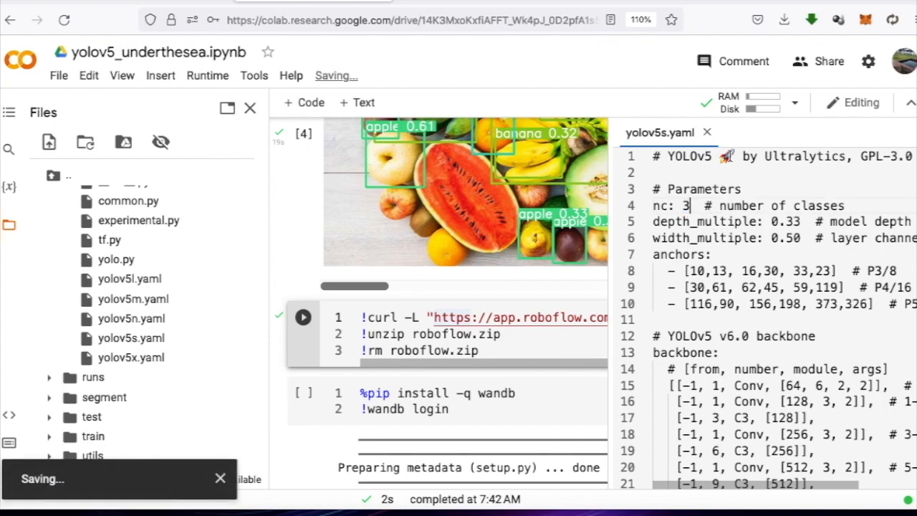
{"action": "mouse_move", "coordinate": [708, 138]}
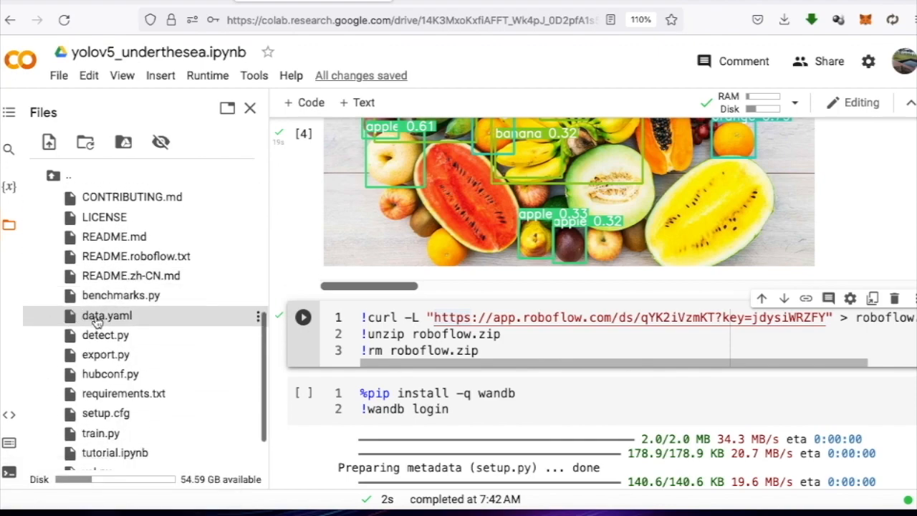
Edit the train and test image paths in data.yaml.
{"action": "double_click", "coordinate": [106, 315]}
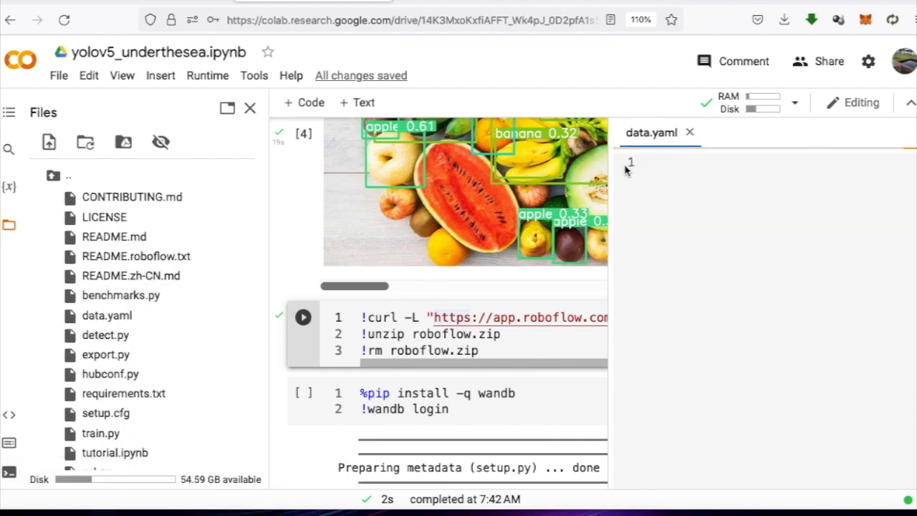
{"action": "left_click", "coordinate": [107, 315]}
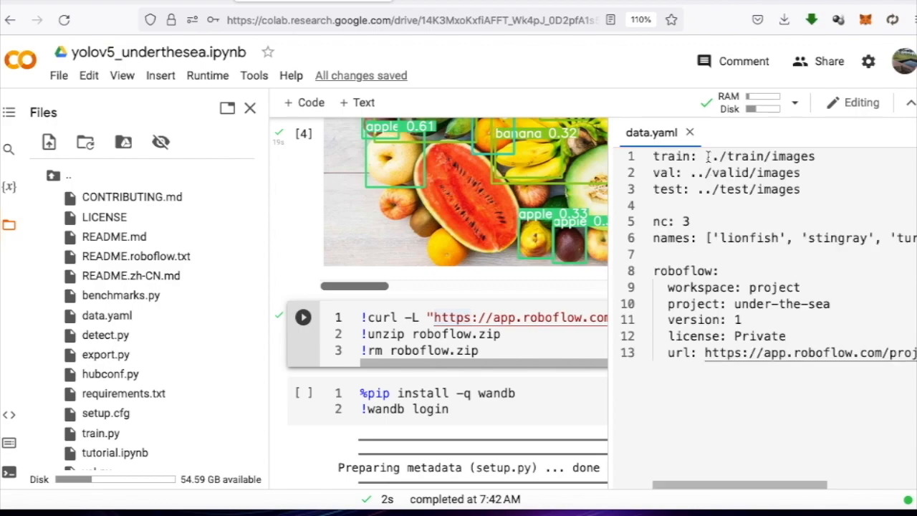
{"action": "double_click", "coordinate": [710, 157]}
{"action": "type", "text": "/content/yolov5"}
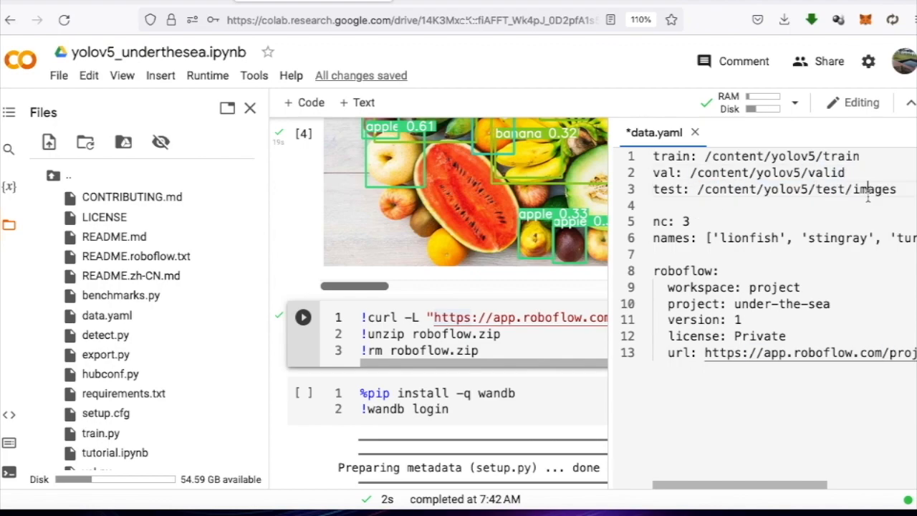
{"action": "key", "text": "BackSpace"}
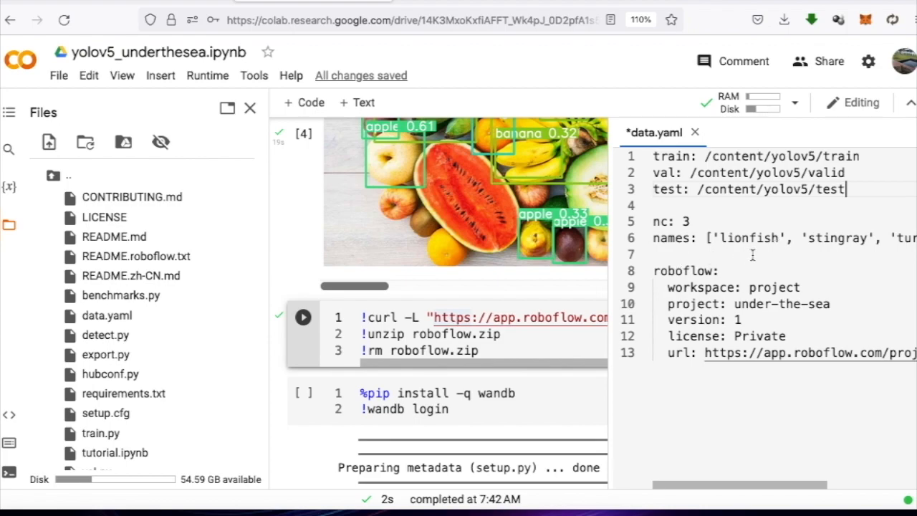
Save data.yaml with Ctrl+S, then save the notebook from the File menu.
{"action": "key", "text": "ctrl+s"}
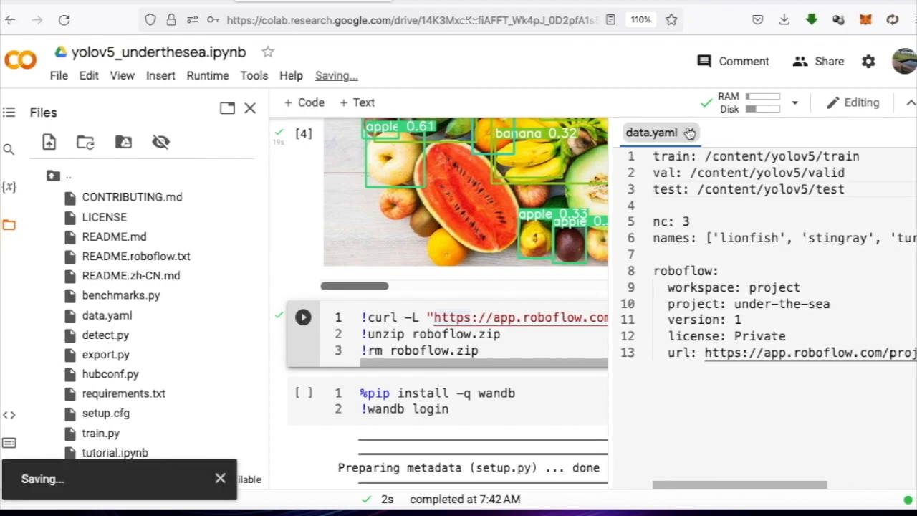
{"action": "left_click", "coordinate": [59, 76]}
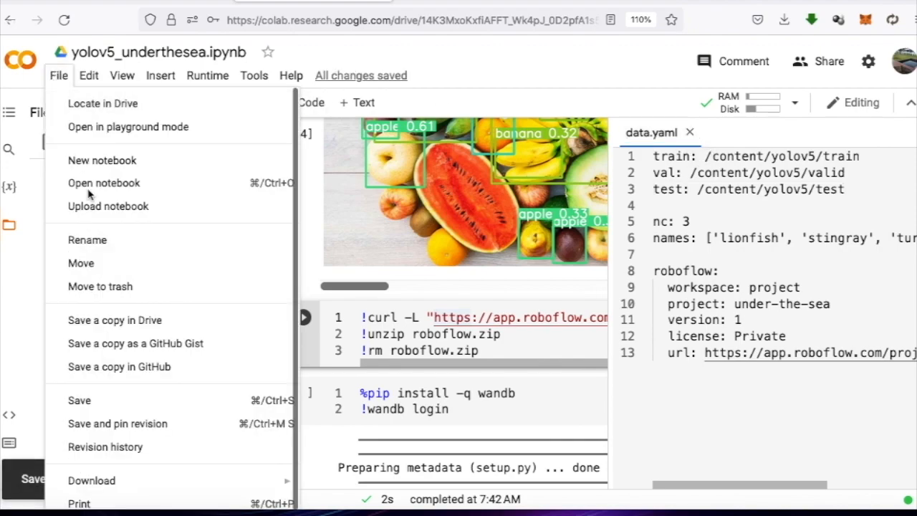
{"action": "mouse_move", "coordinate": [79, 400]}
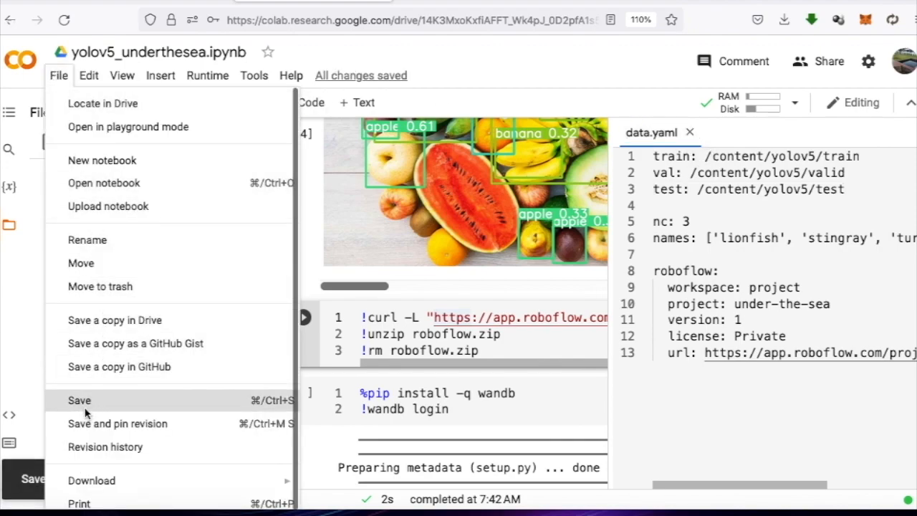
{"action": "left_click", "coordinate": [78, 400]}
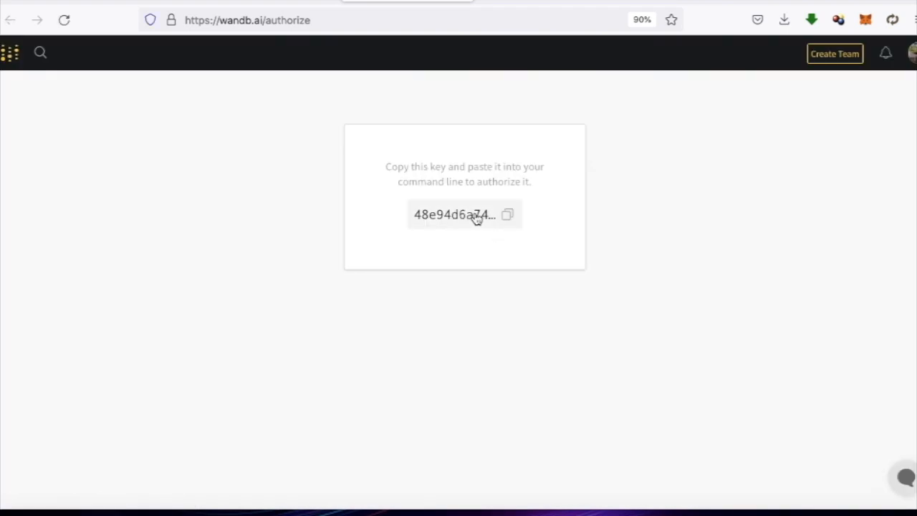
Copy the API key from the wandb.ai authorize page.
{"action": "left_click", "coordinate": [507, 214]}
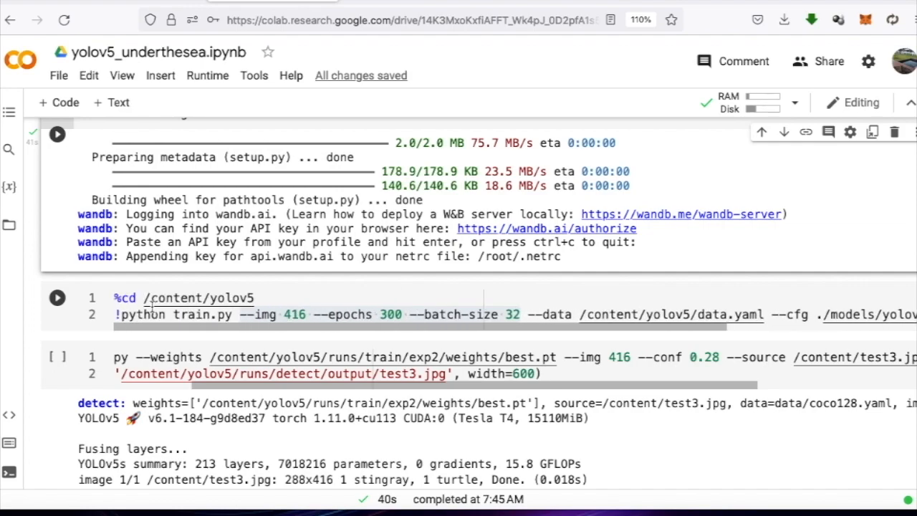
Review the train.py command, highlighting the --img 416 image size argument.
{"action": "left_click", "coordinate": [223, 315]}
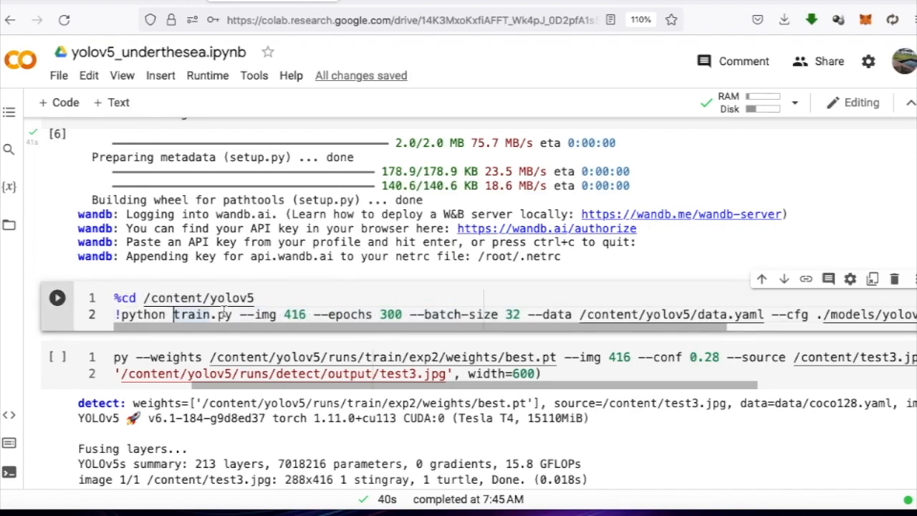
{"action": "left_click", "coordinate": [284, 315]}
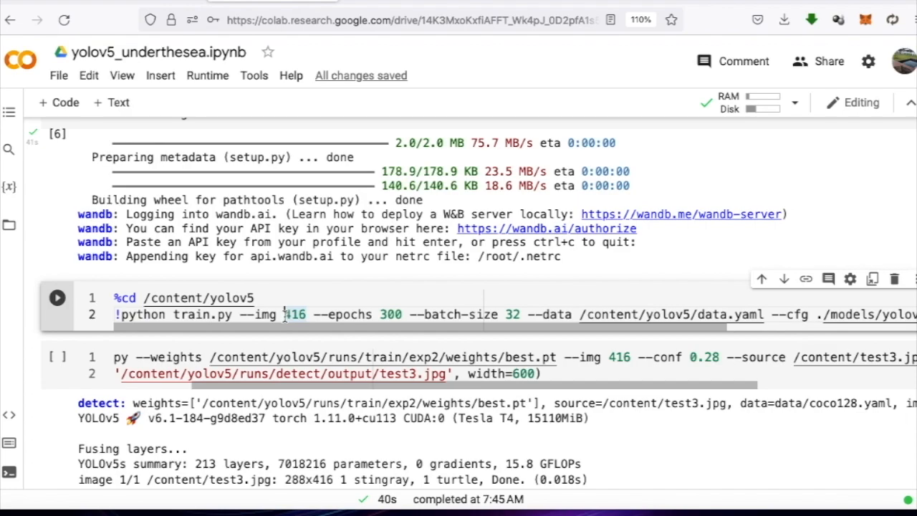
{"action": "left_click_drag", "start_coordinate": [283, 314], "coordinate": [523, 315]}
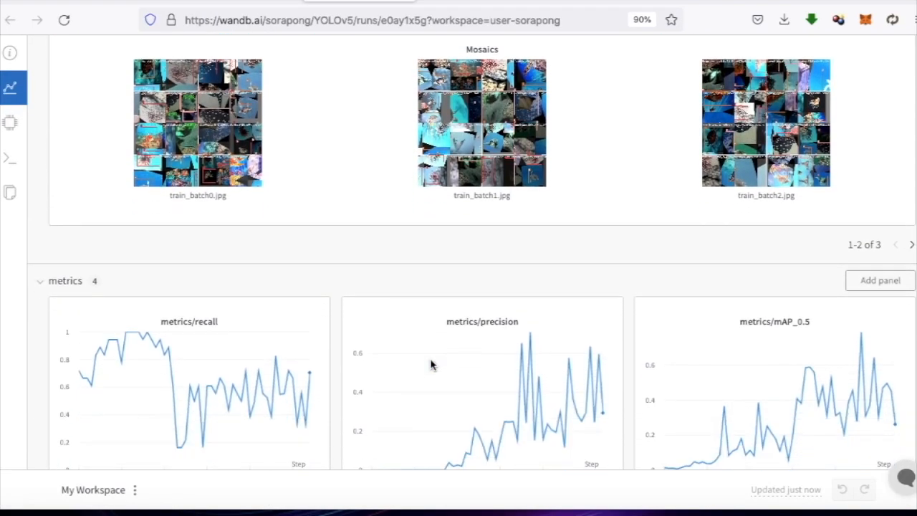
Scroll through the W&B run's Mosaics, metrics, train and val loss panels.
{"action": "scroll", "scroll_direction": "down", "scroll_amount": 3}
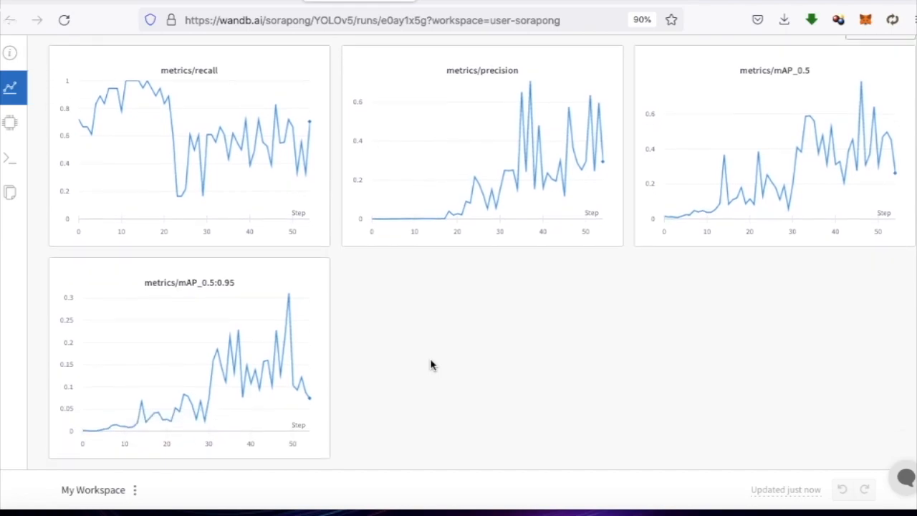
{"action": "scroll", "scroll_direction": "down", "scroll_amount": 3}
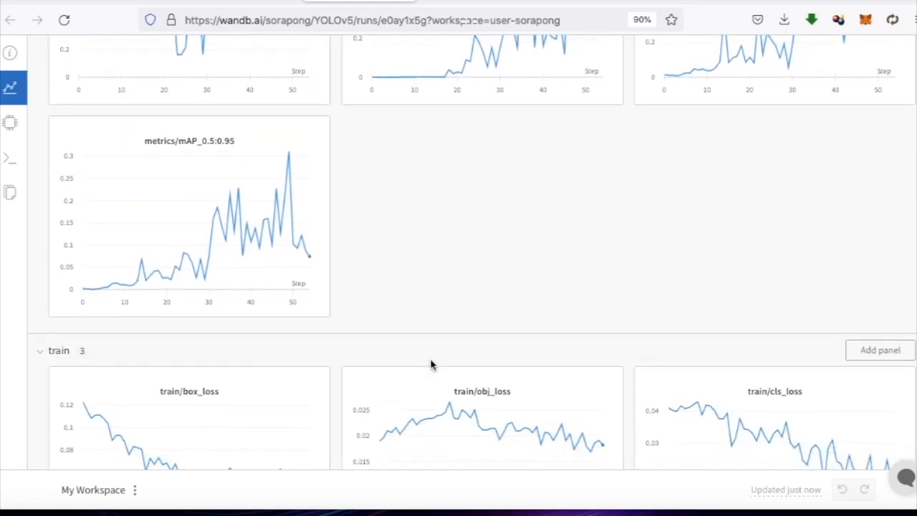
{"action": "scroll", "scroll_direction": "down", "scroll_amount": 3}
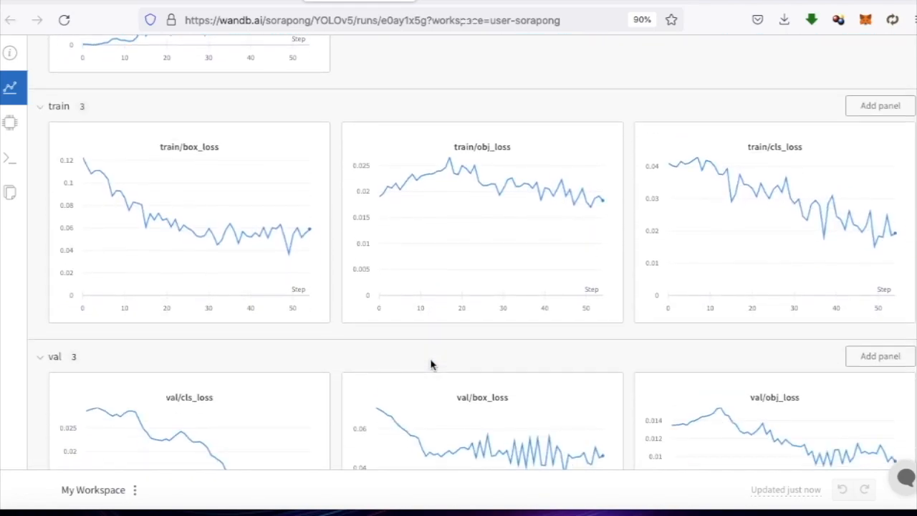
{"action": "scroll", "scroll_direction": "down", "scroll_amount": 3}
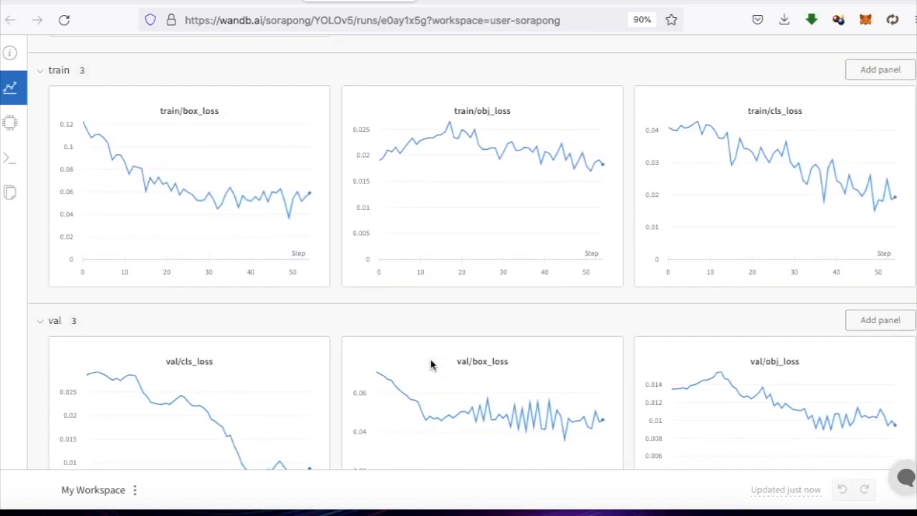
{"action": "scroll", "scroll_direction": "down", "scroll_amount": 3}
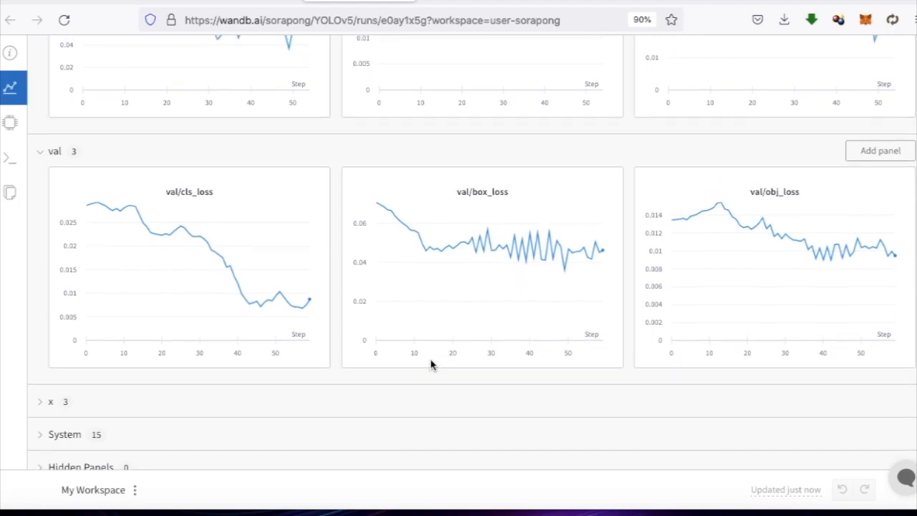
{"action": "scroll", "scroll_direction": "down", "scroll_amount": 3}
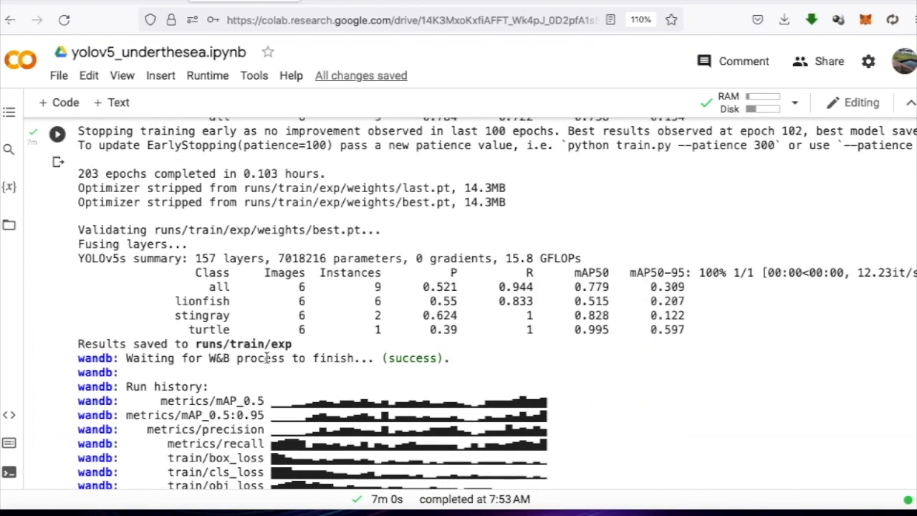
Select the runs/train/exp/weights/best.pt path in the training output.
{"action": "double_click", "coordinate": [242, 343]}
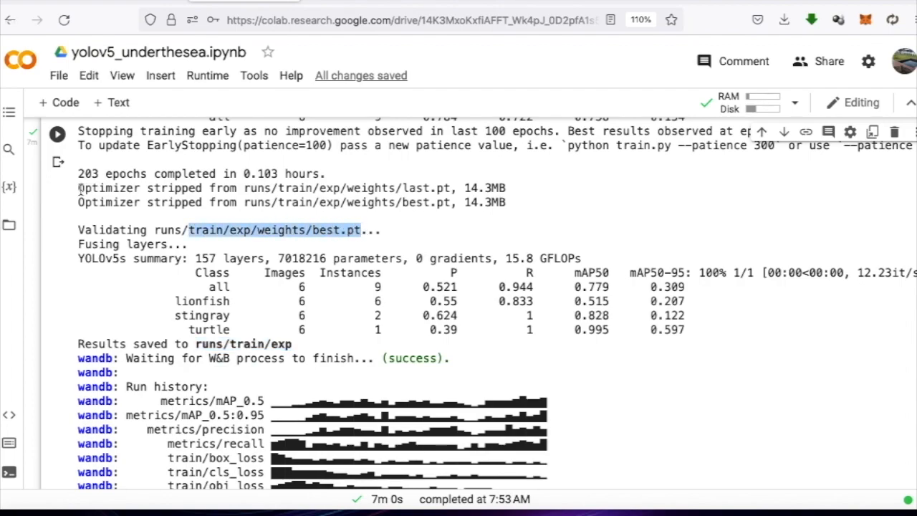
{"action": "mouse_move", "coordinate": [10, 226]}
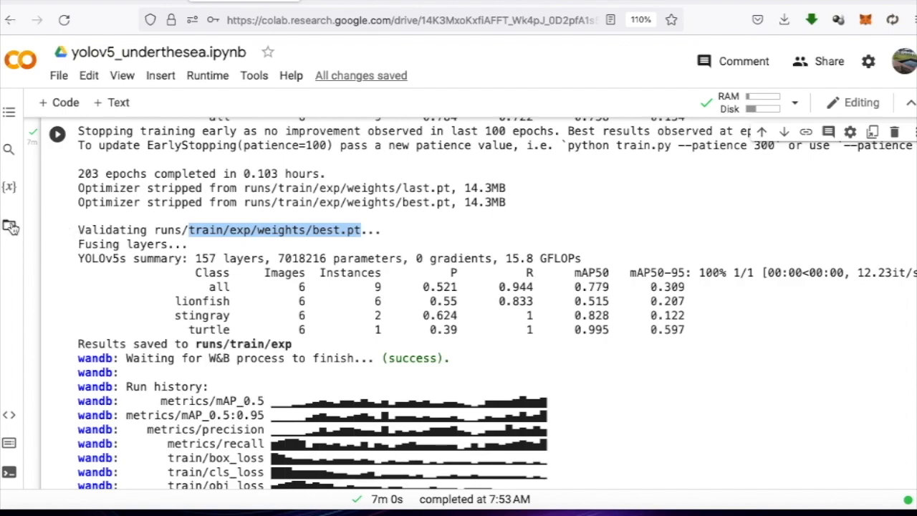
Browse the file panel to runs/train/exp/weights and locate best.pt.
{"action": "left_click", "coordinate": [10, 225]}
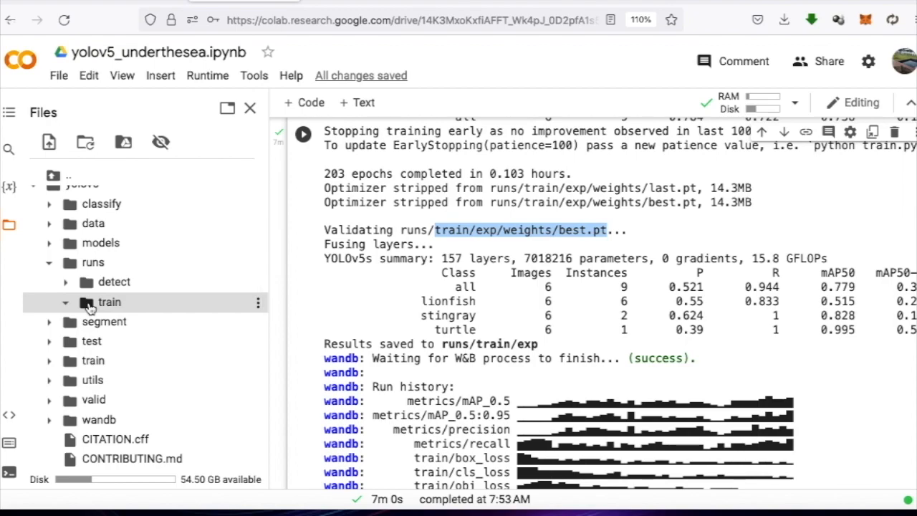
{"action": "left_click", "coordinate": [109, 302]}
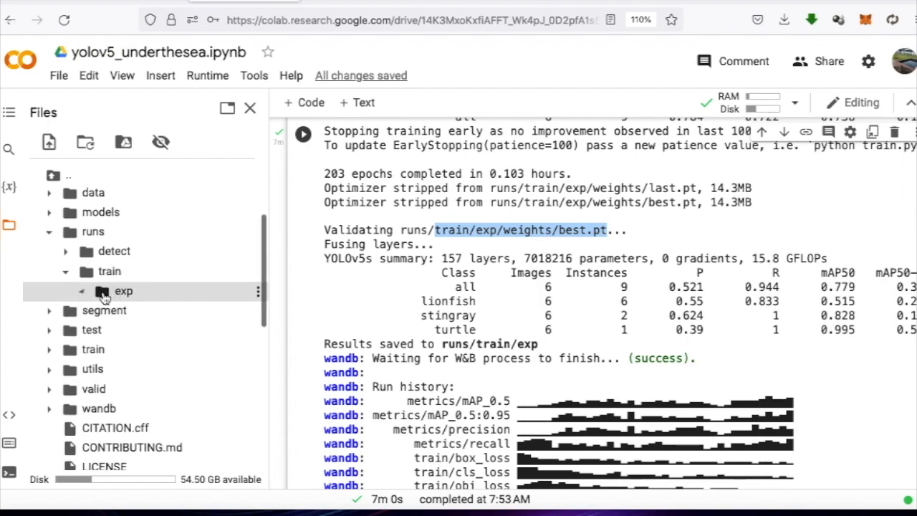
{"action": "left_click", "coordinate": [104, 291]}
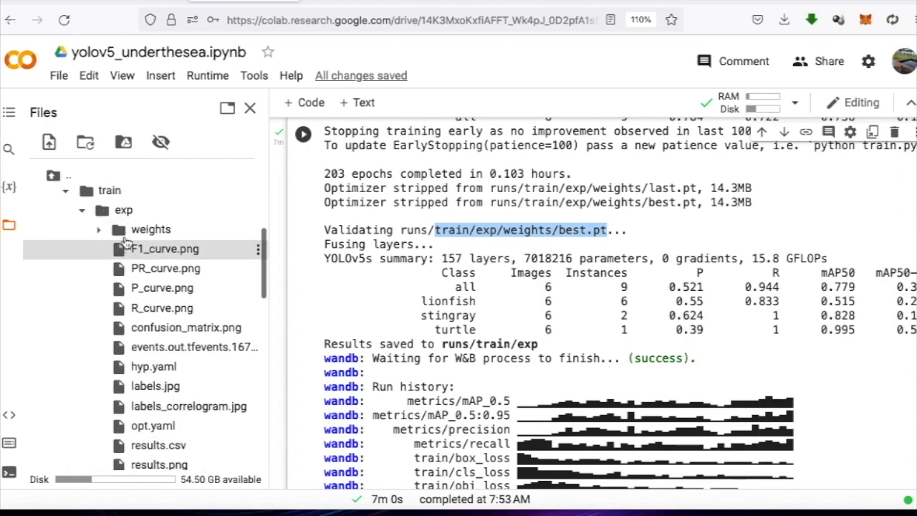
{"action": "left_click", "coordinate": [98, 229]}
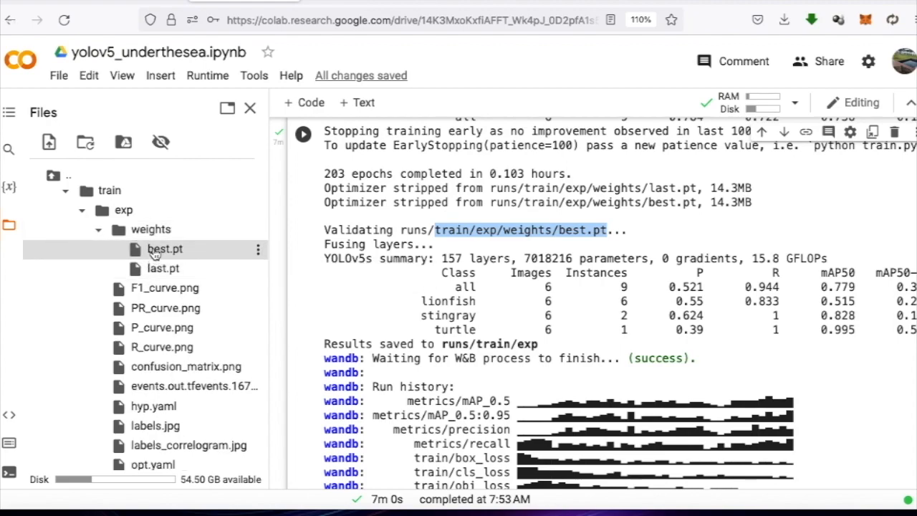
{"action": "mouse_move", "coordinate": [157, 255]}
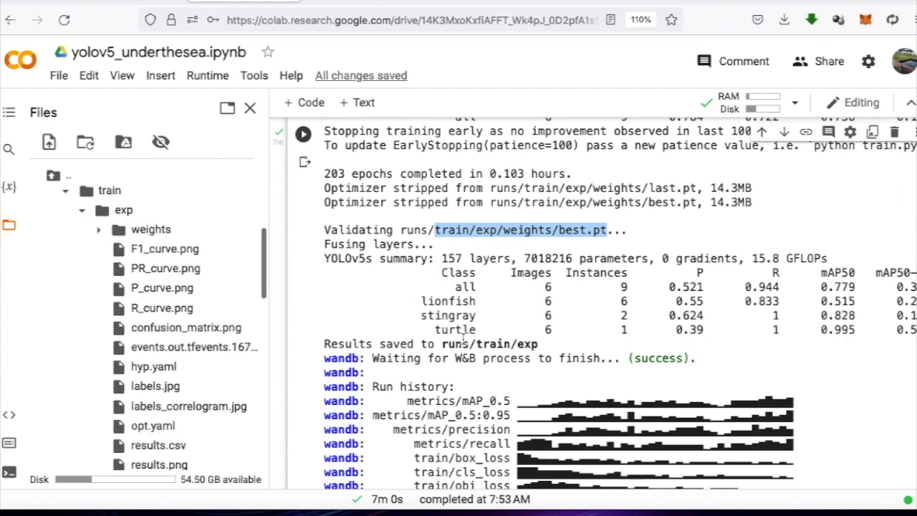
{"action": "scroll", "scroll_direction": "down", "scroll_amount": 3}
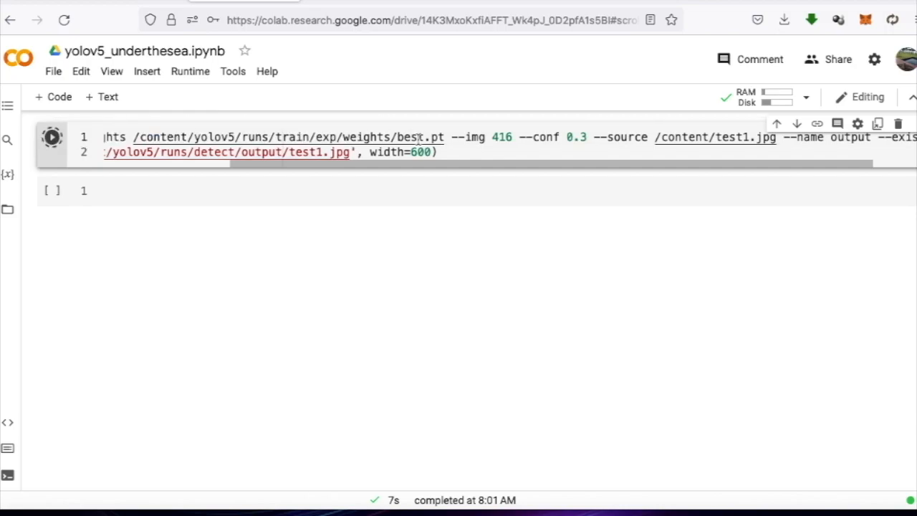
Run best.pt detection on test1.jpg, then on test3.jpg at 0.5 confidence.
{"action": "left_click", "coordinate": [51, 137]}
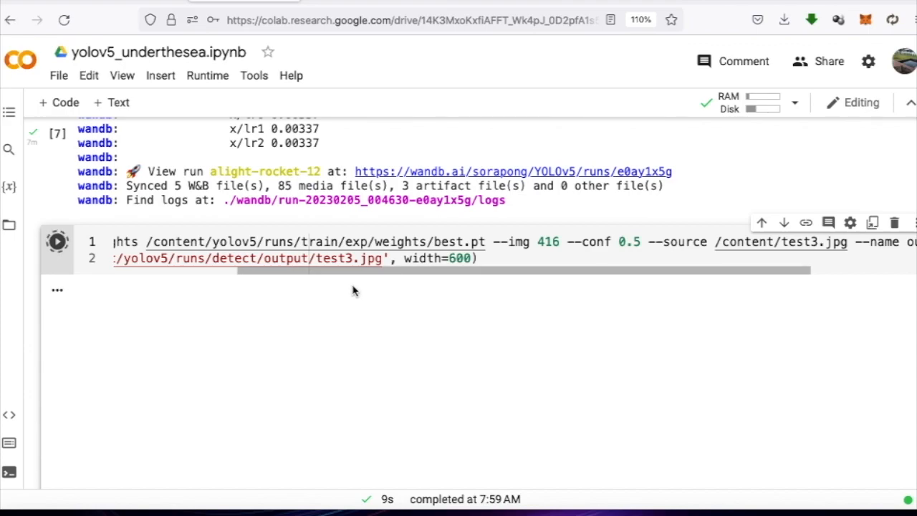
{"action": "left_click", "coordinate": [58, 242]}
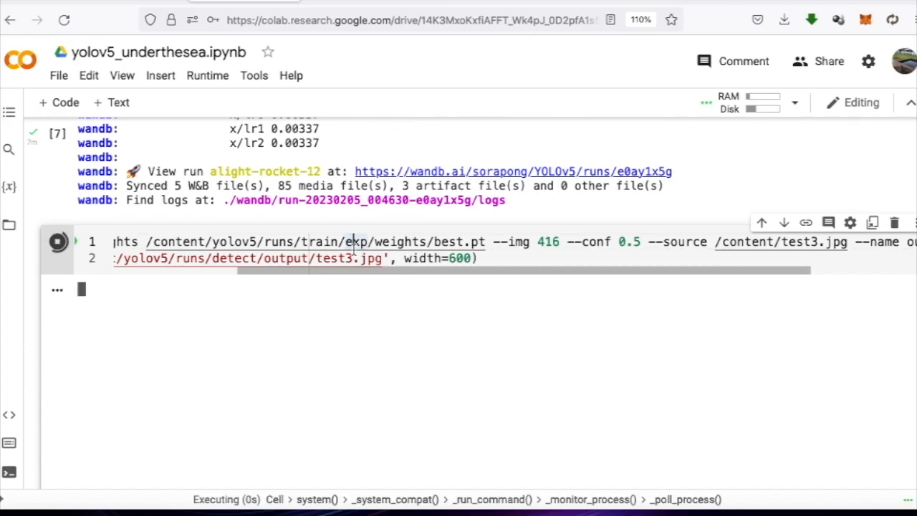